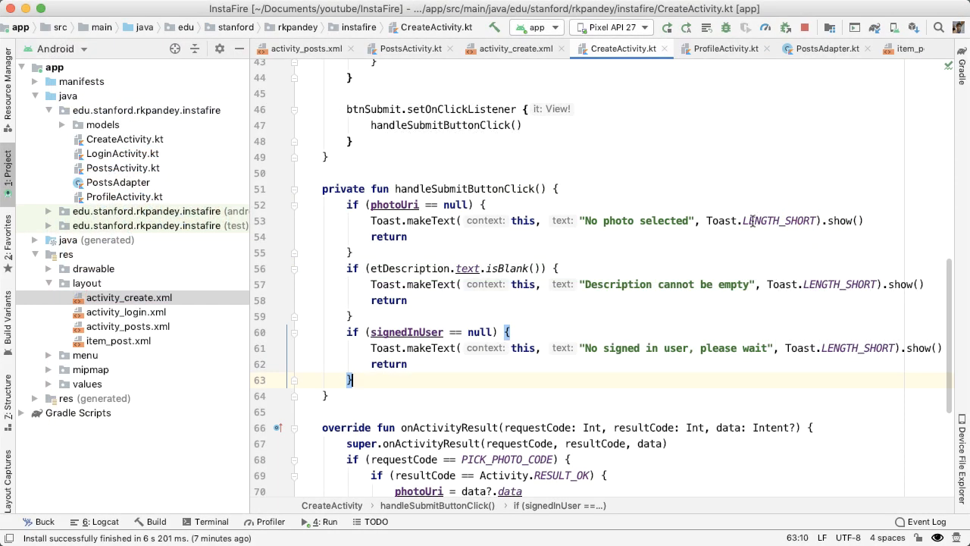
- Insert blank lines after the signedInUser null check in handleSubmitButtonClick
key(enter)
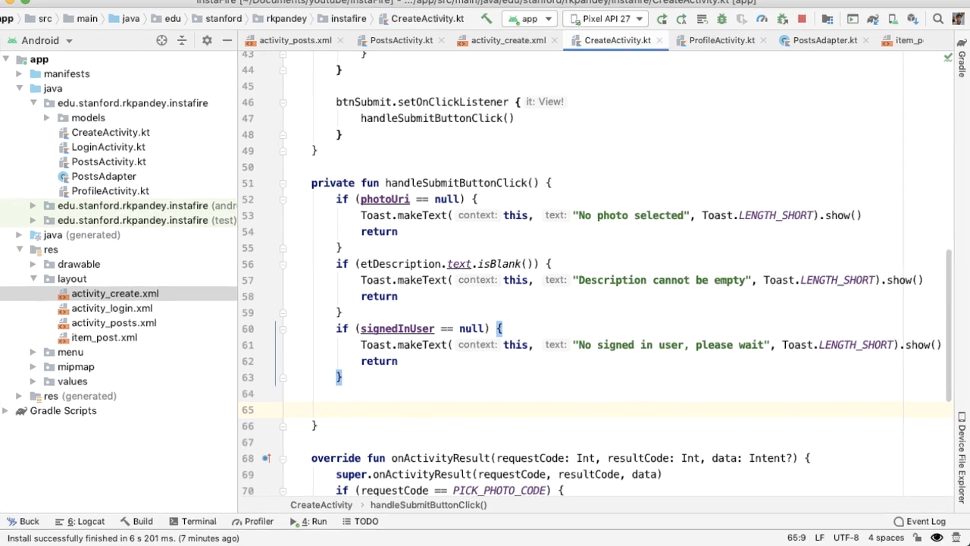
- Write comments 'Upload photo to Firebase Storage' and 'Retrieve image url of the uploaded photo'
text(//)
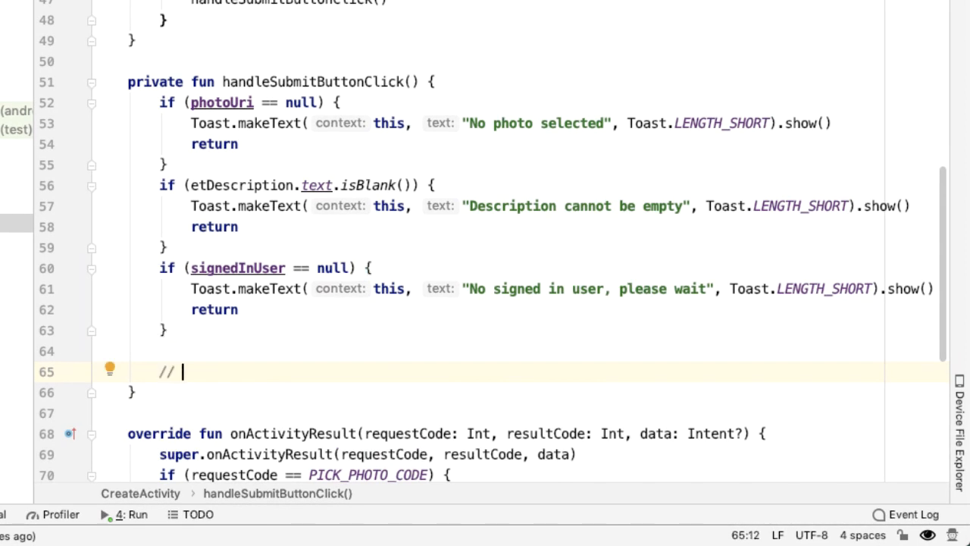
text(Upload photo)
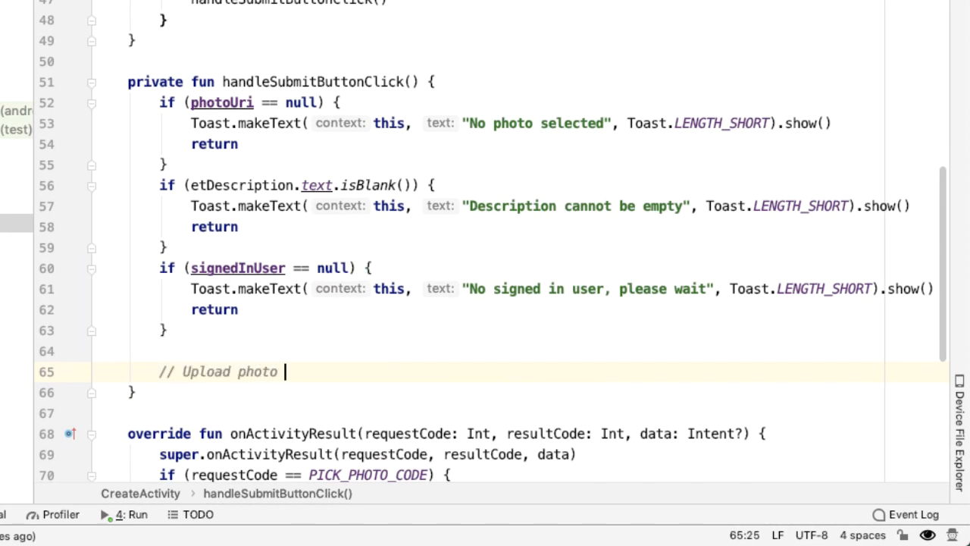
text(to Firebase Stora)
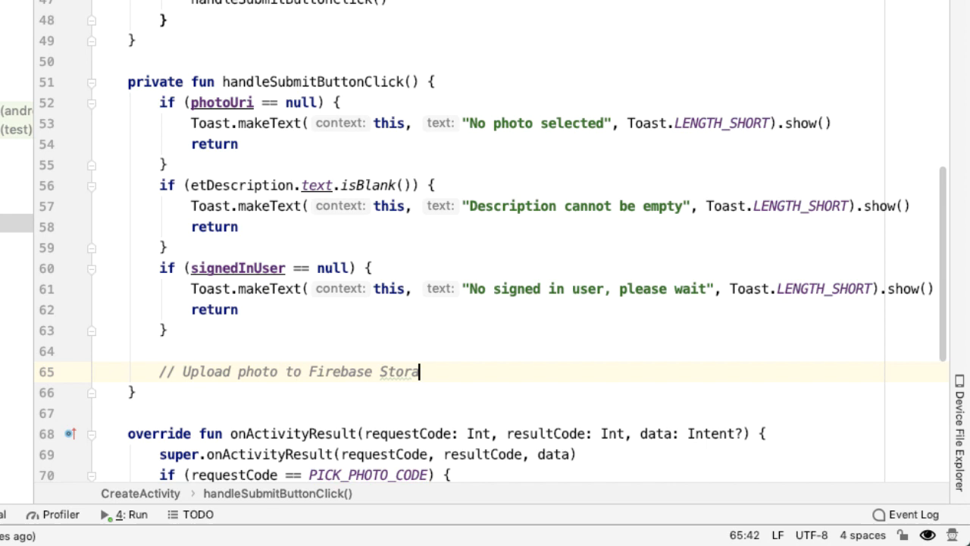
key(Enter)
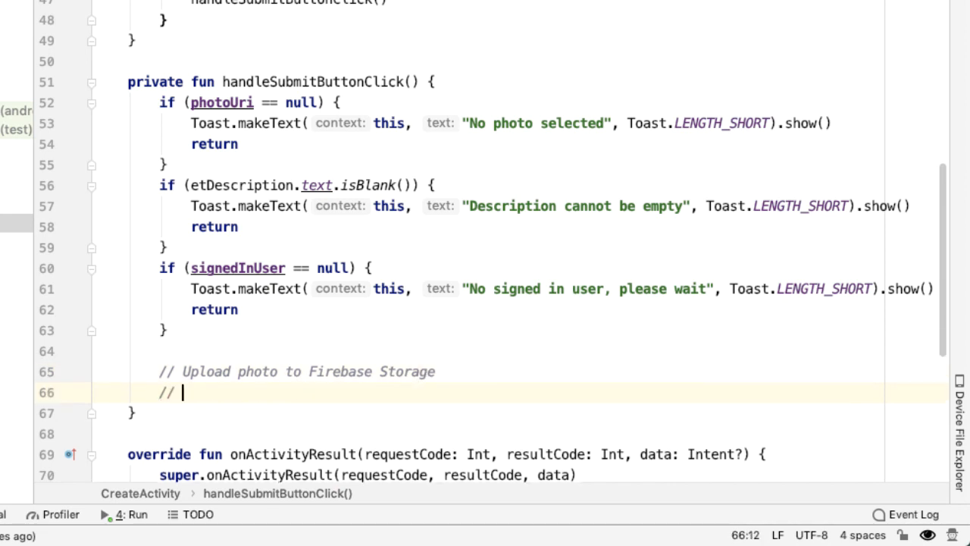
text(Retrieve)
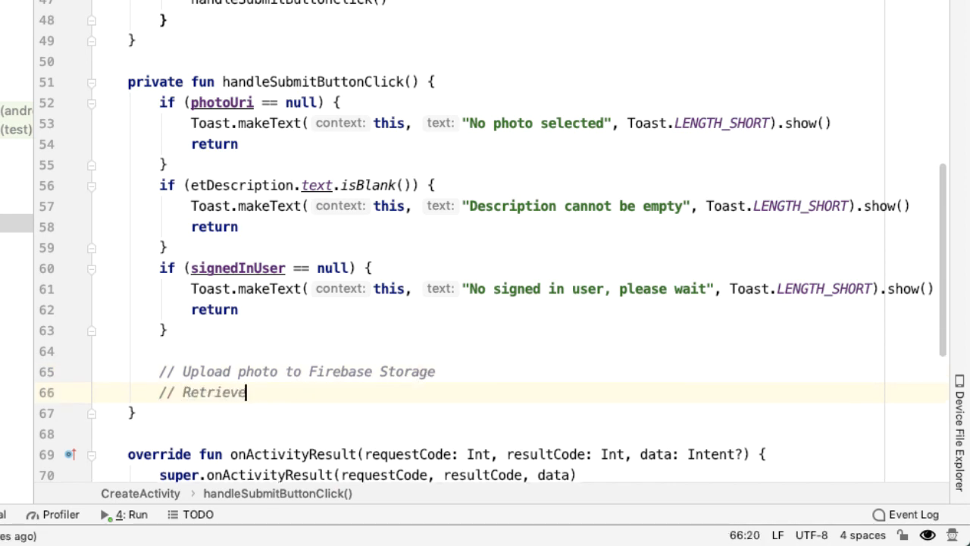
text(image url)
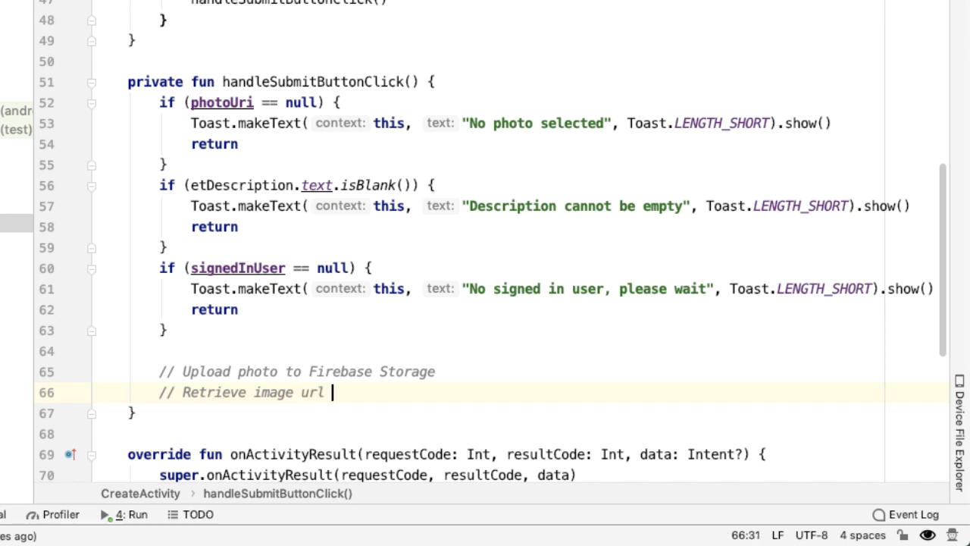
text(of the uploaded image)
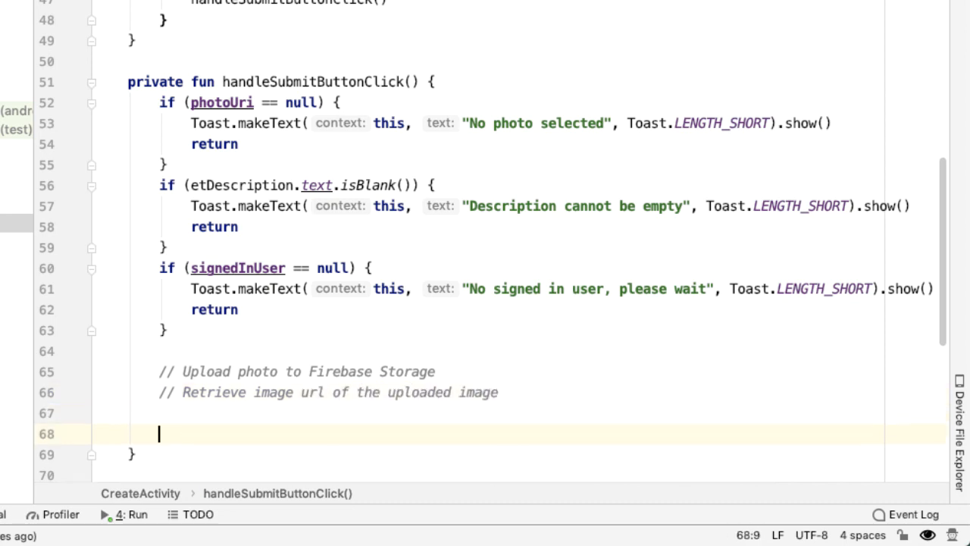
- Add the comment 'Create a post object with the image URL and add that to the posts collection'
text(// C)
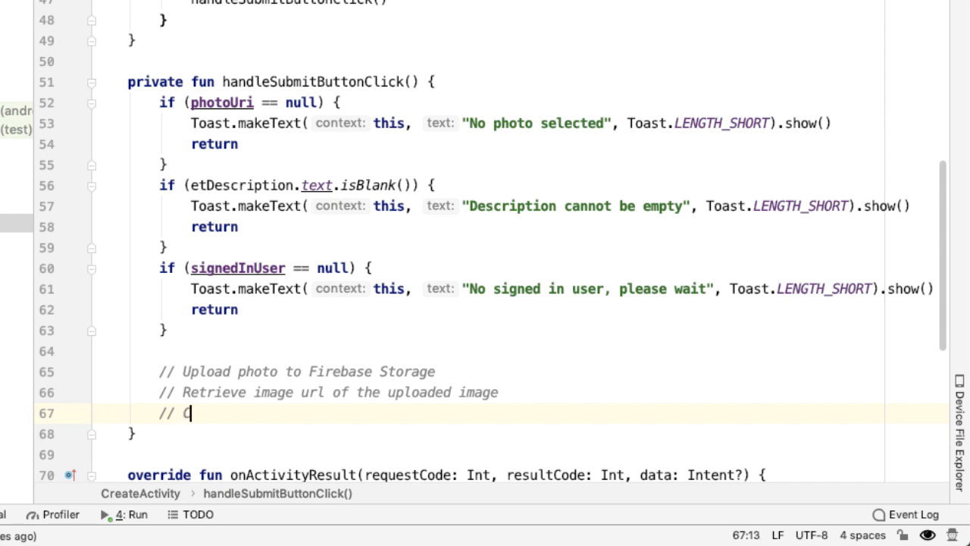
text(reate a post object with the)
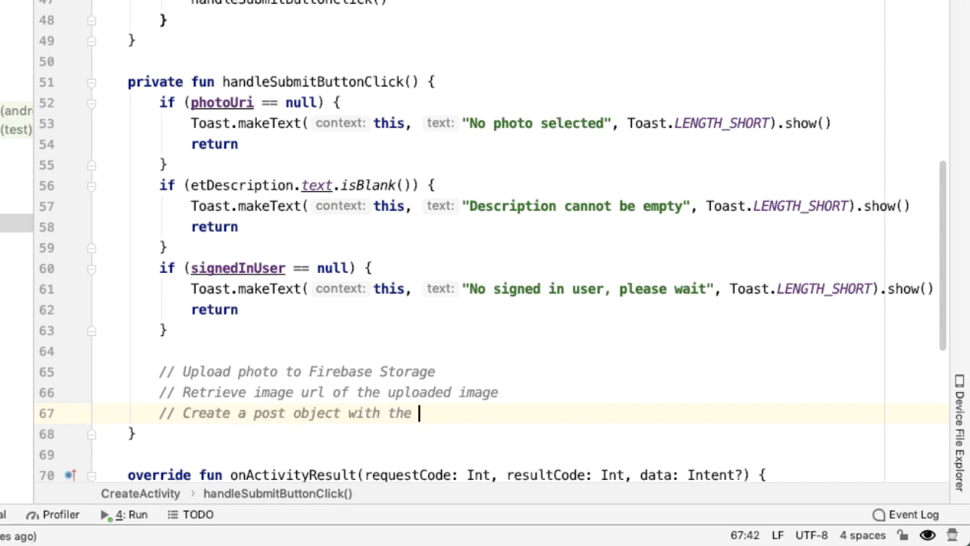
text(image URL)
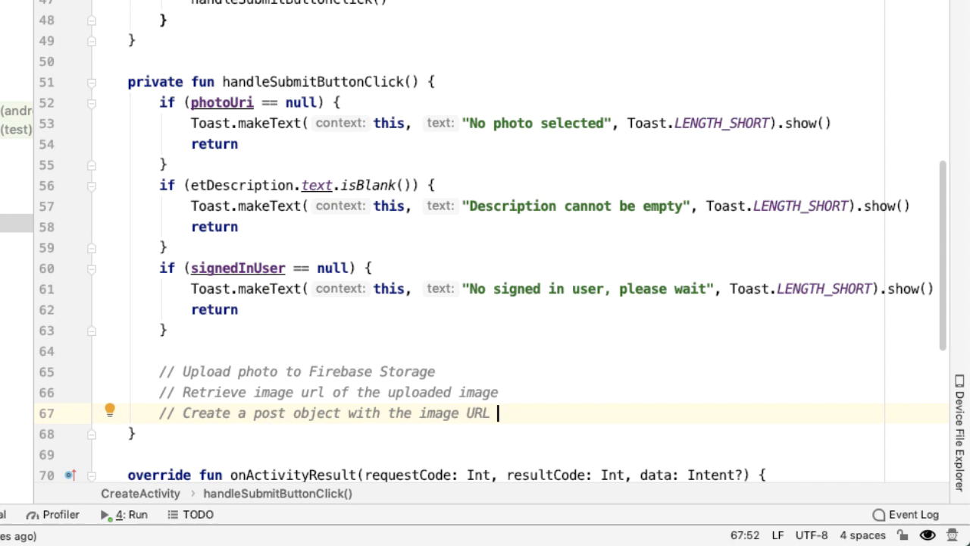
text(and add that to the)
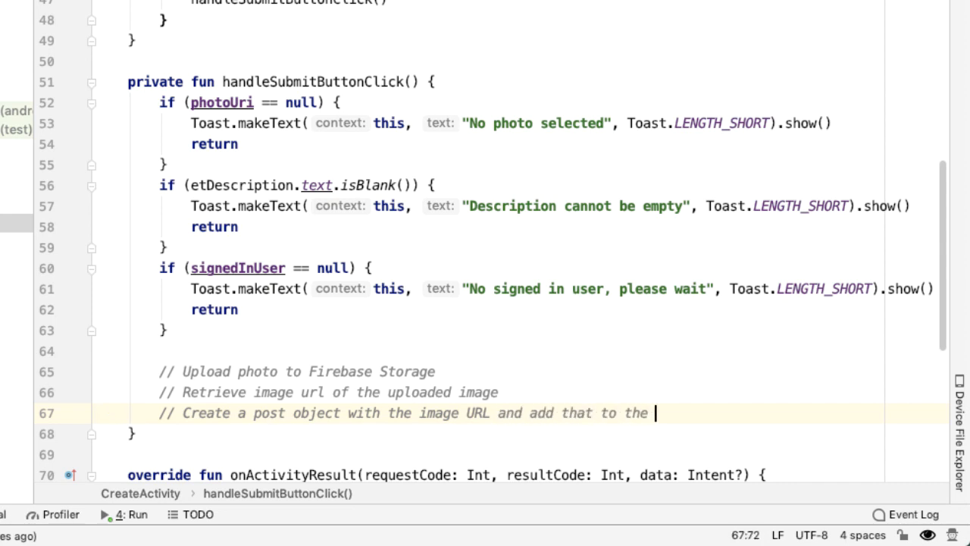
text(posts collecti)
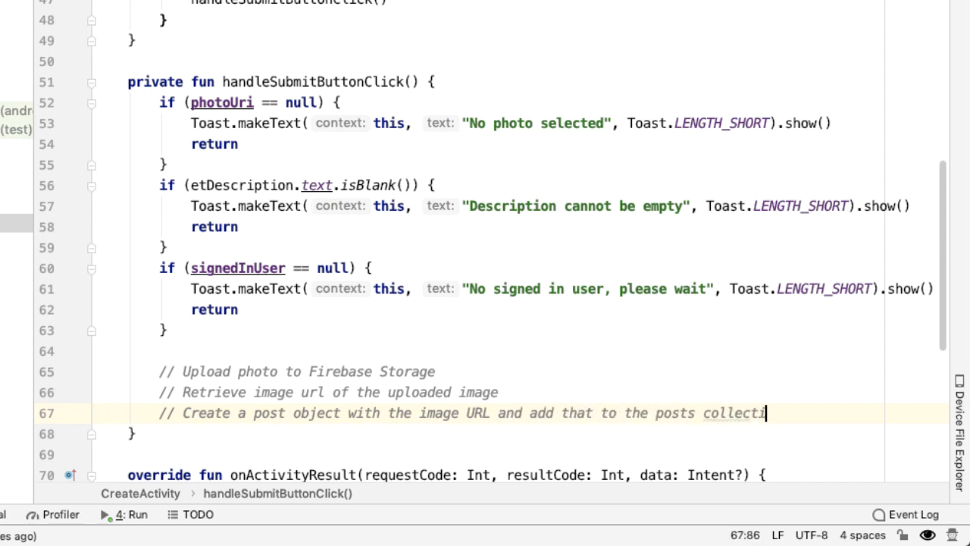
text(on)
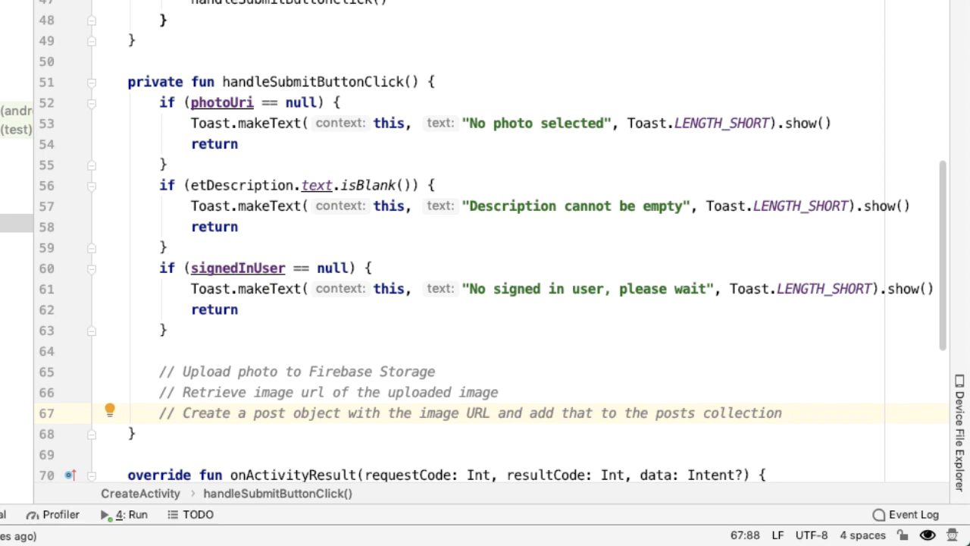
mouse_move(295, 388)
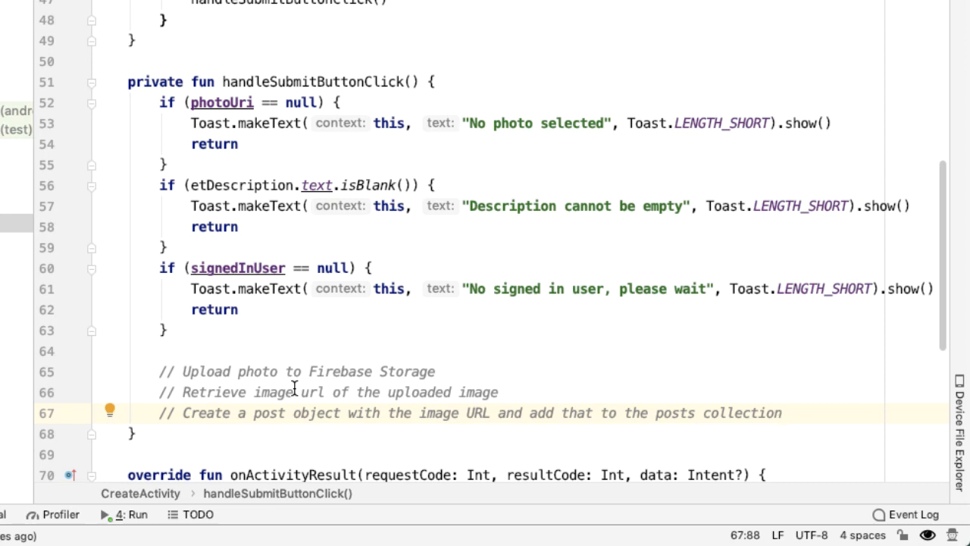
mouse_move(305, 392)
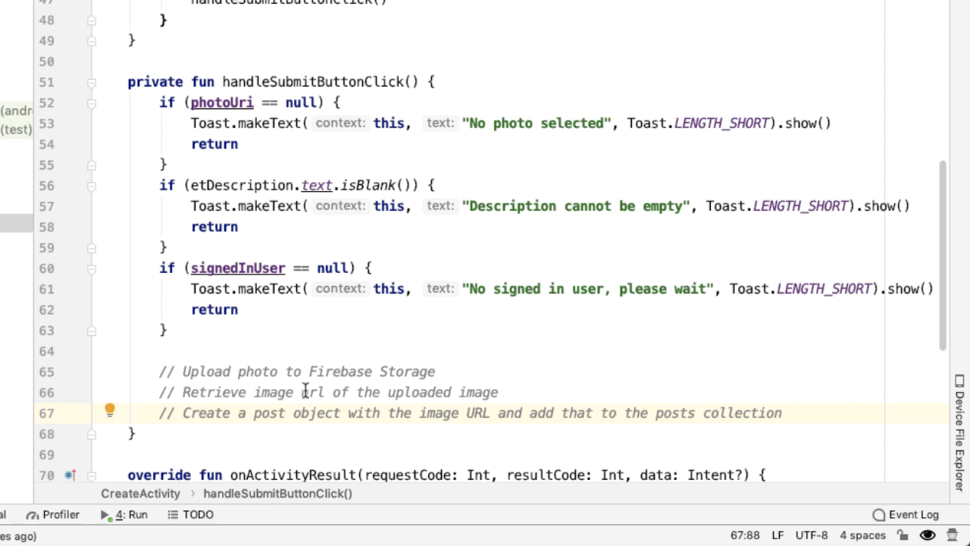
mouse_move(327, 376)
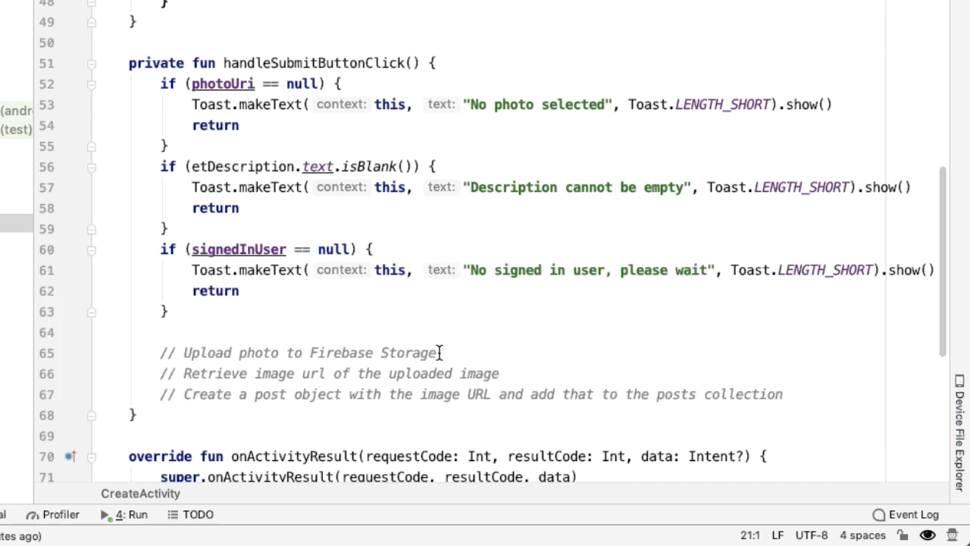
- Add Cloud Storage through the Firebase Assistant and accept the firebase-storage dependency changes
double_click(506, 396)
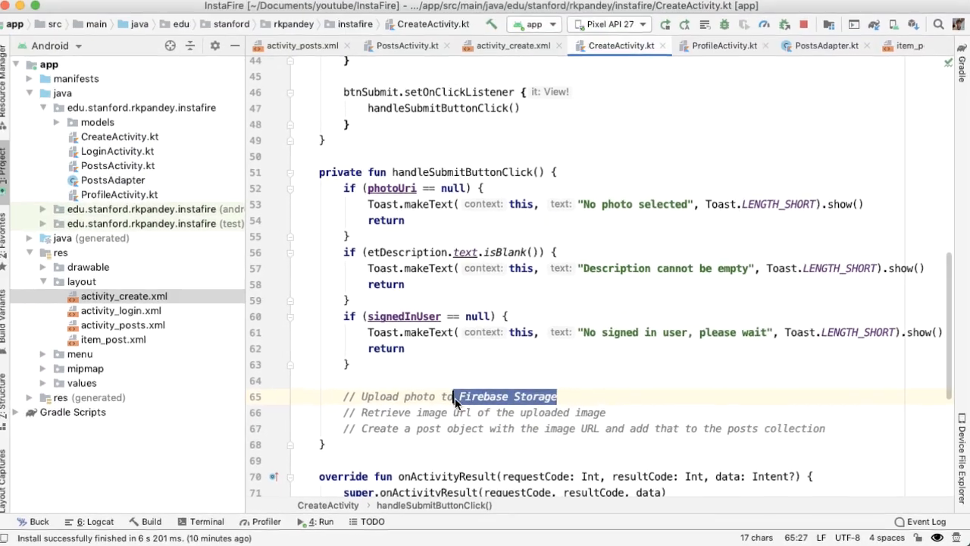
click(524, 8)
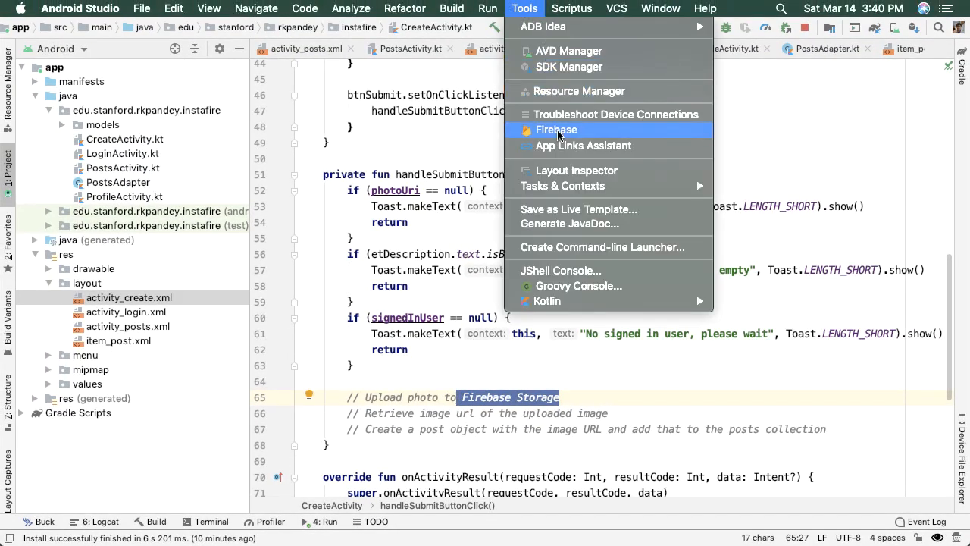
click(556, 130)
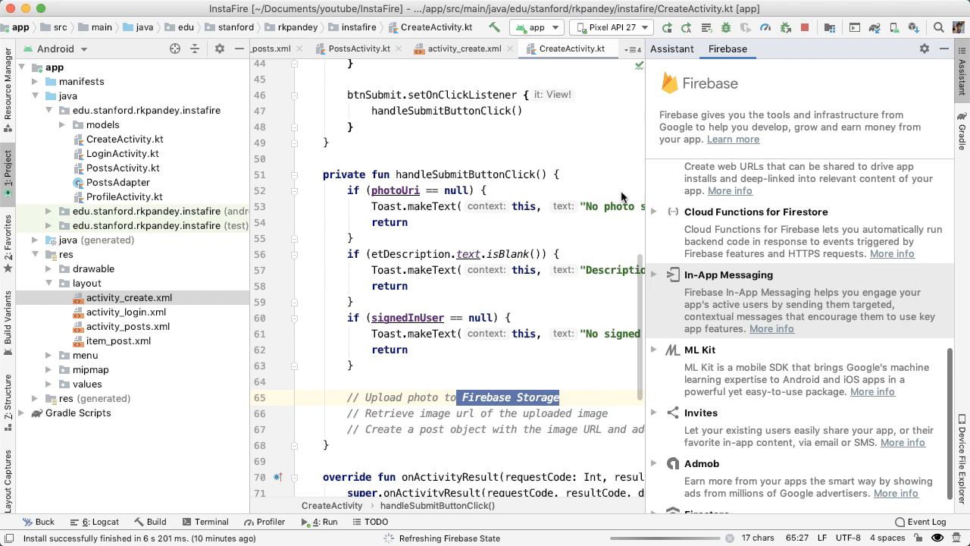
scroll(up, 3)
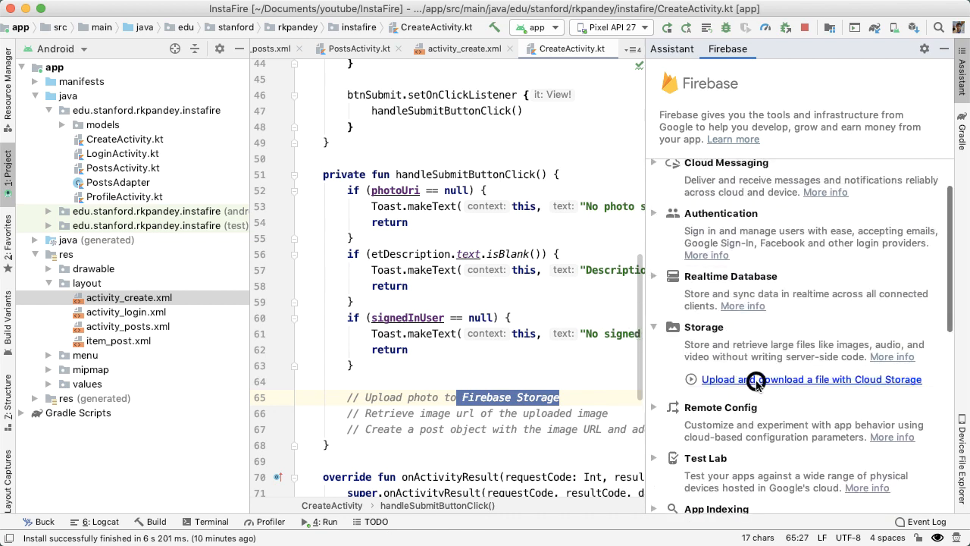
click(810, 379)
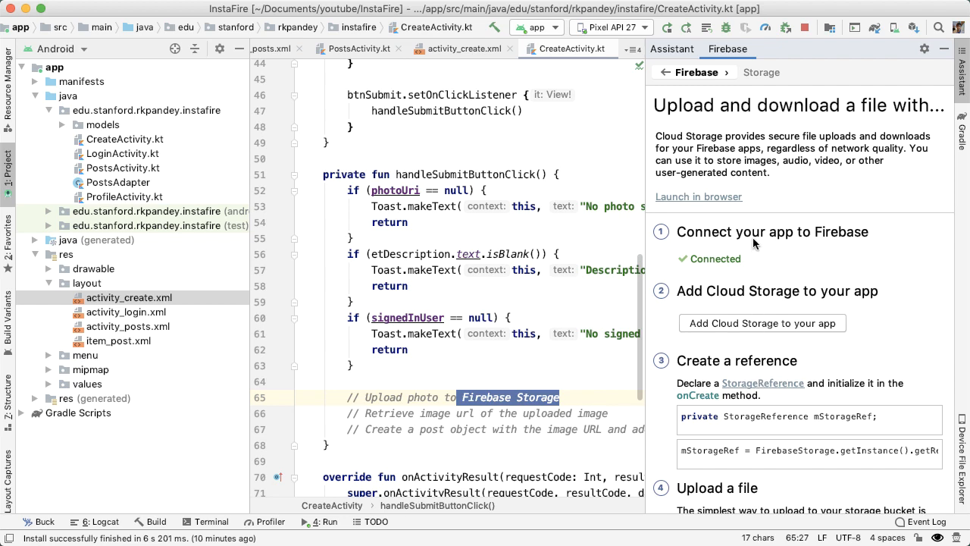
mouse_move(753, 257)
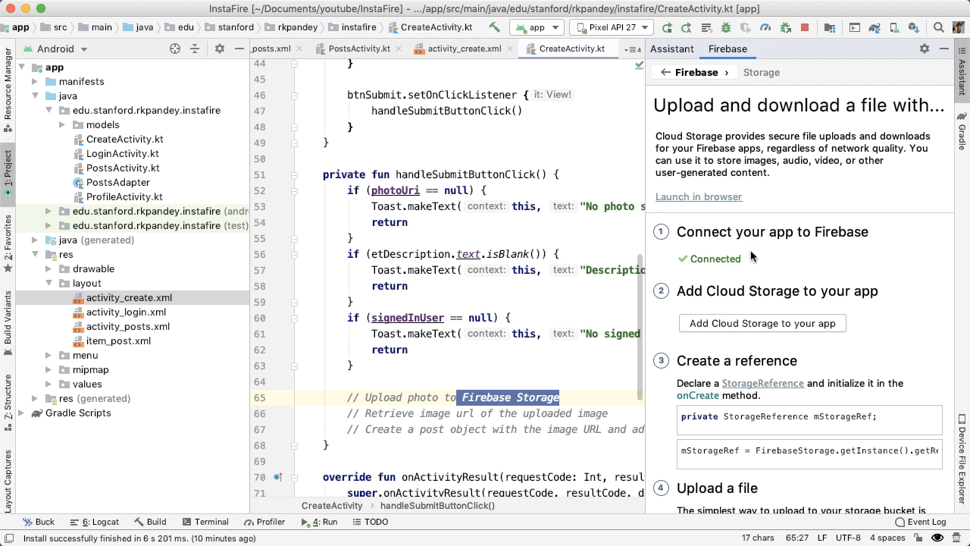
click(761, 323)
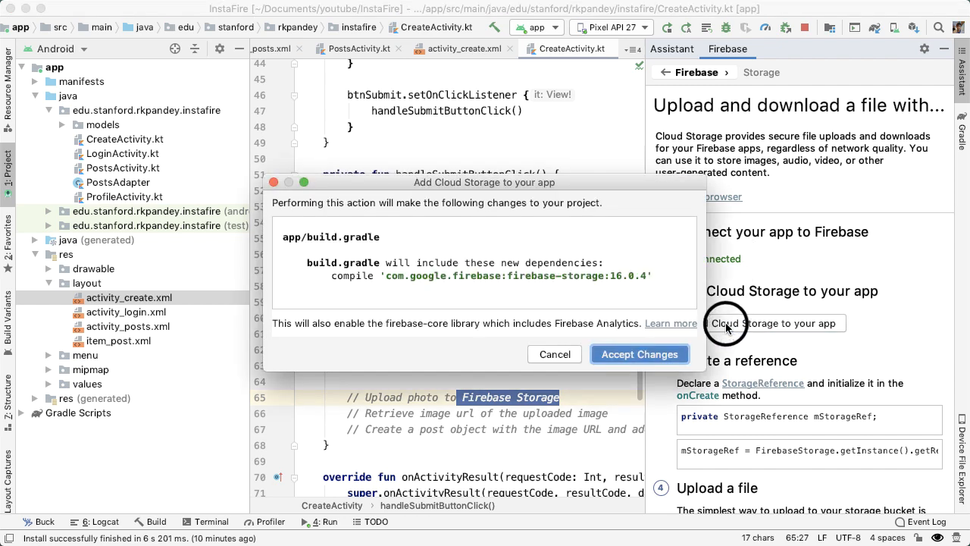
click(639, 354)
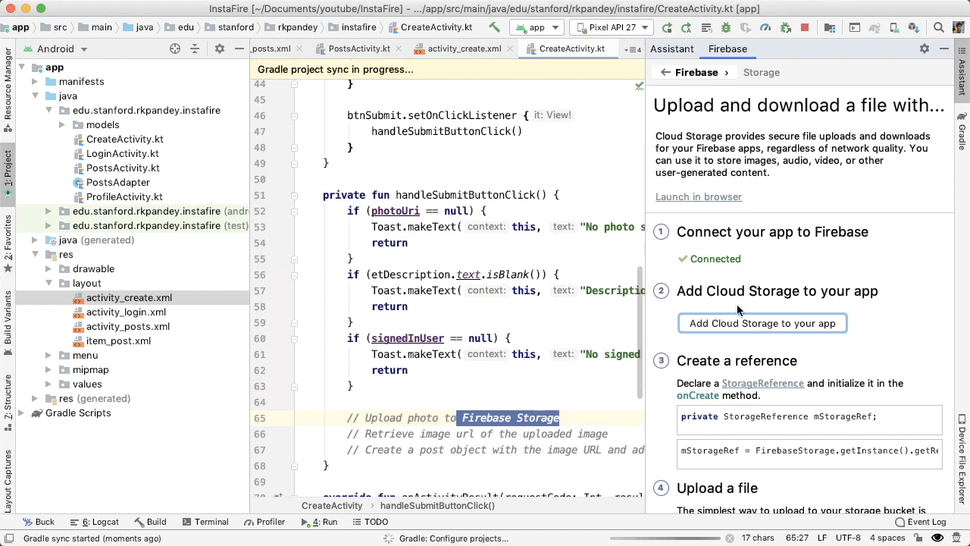
scroll(down, 3)
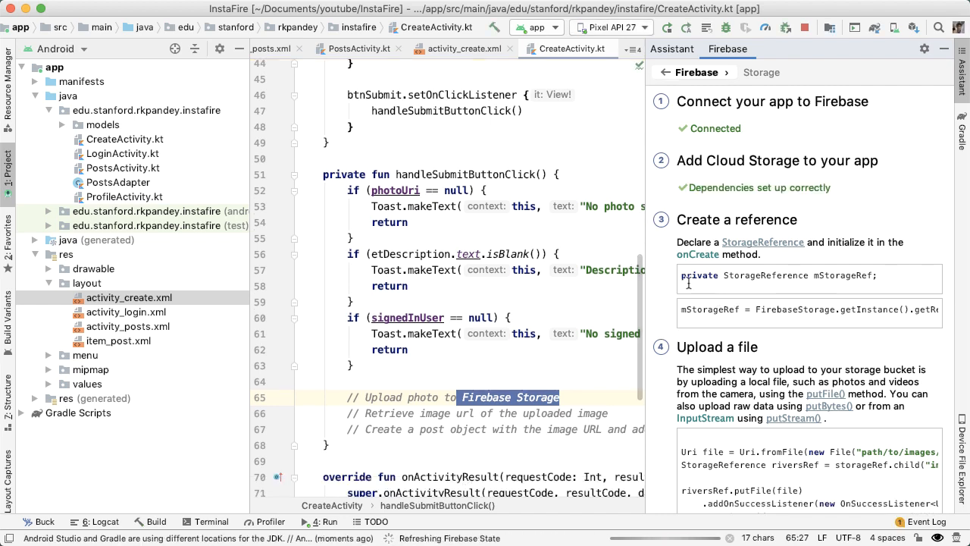
- Declare lateinit storageReference: StorageReference and assign FirebaseStorage.getInstance().reference in onCreate
scroll(up, 3)
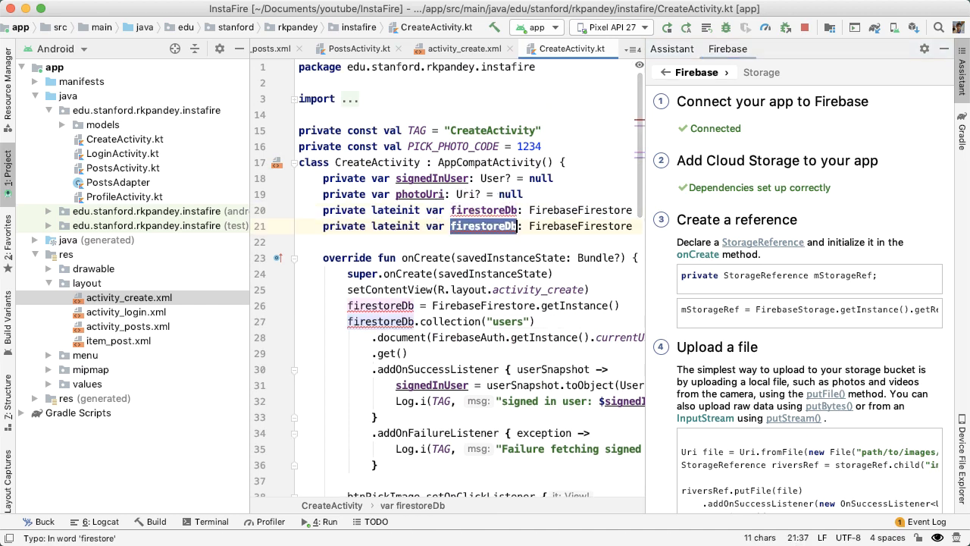
text(storageReference)
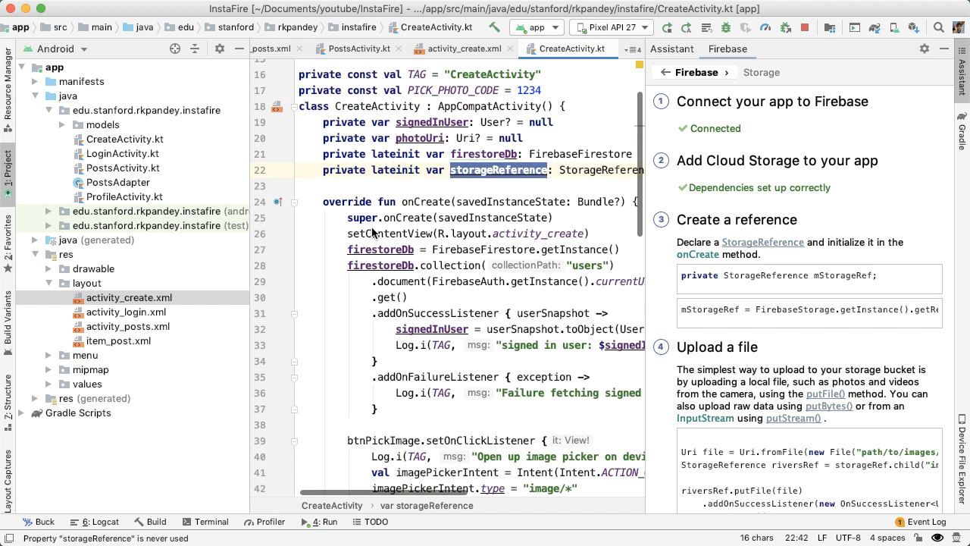
click(407, 250)
text(storageReference =)
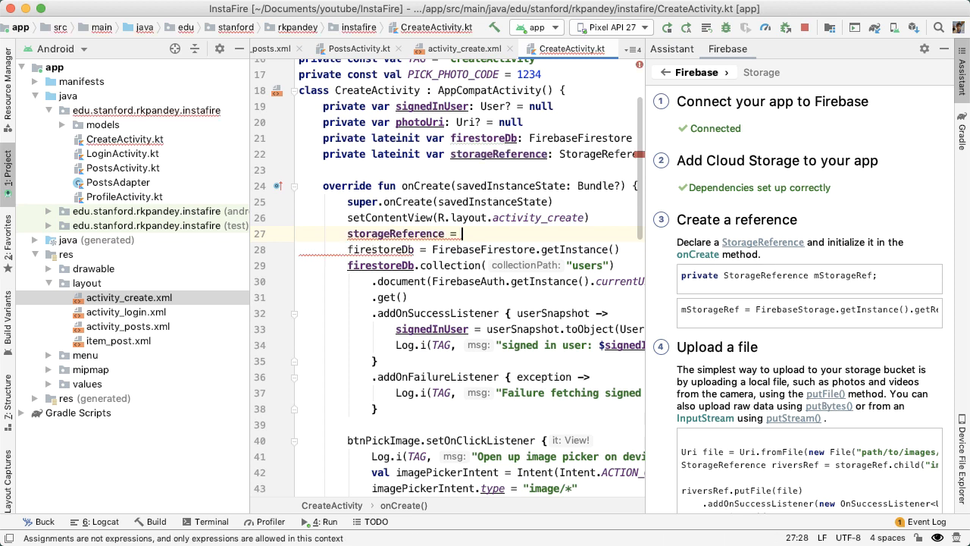
text(FirebaseStorage.getInstance().reference)
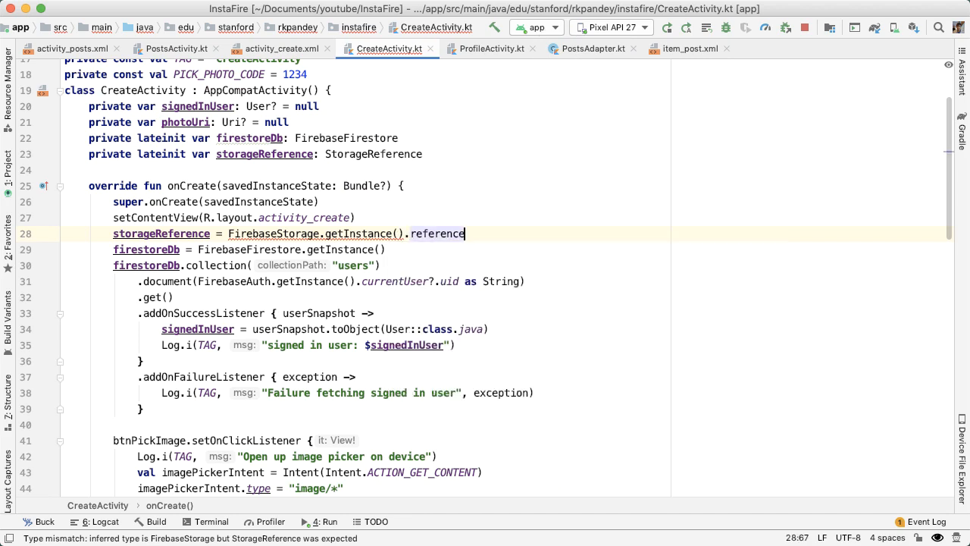
double_click(161, 233)
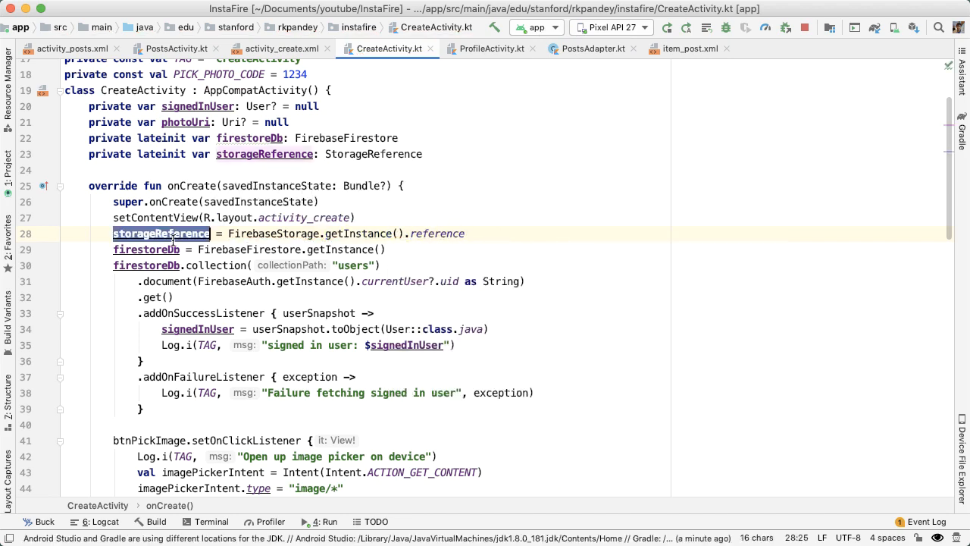
- Start storageReference.child( above the upload-photo comment after glancing at the Firebase console
scroll(down, 3)
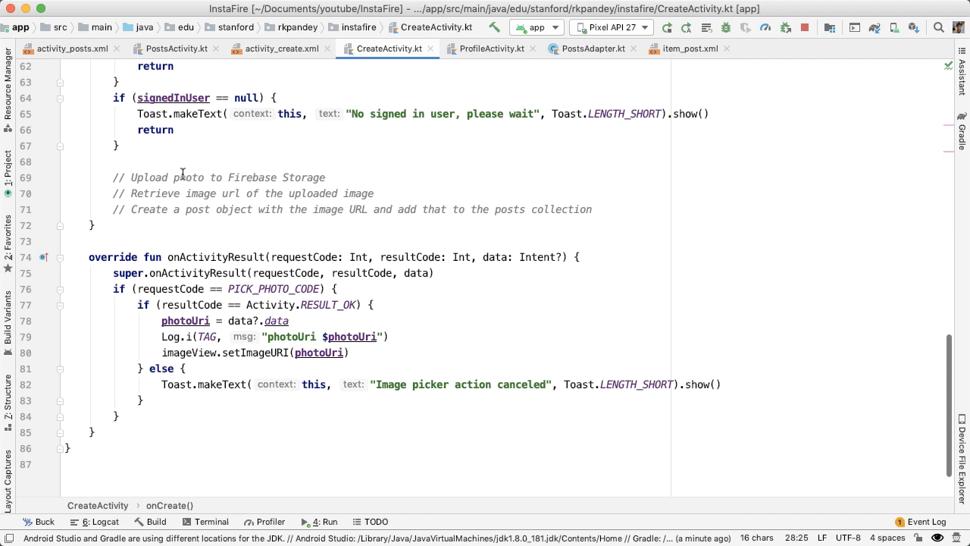
text(storageReference)
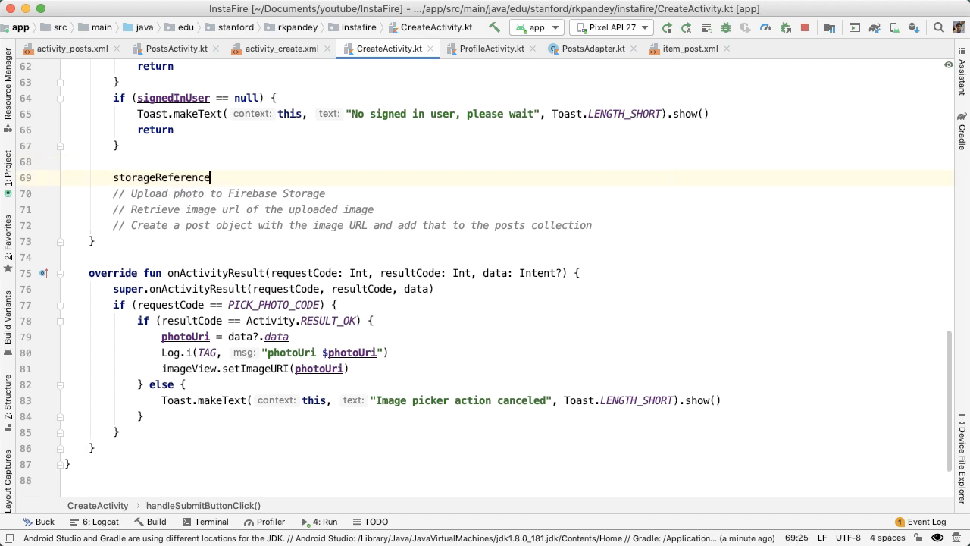
text(.)
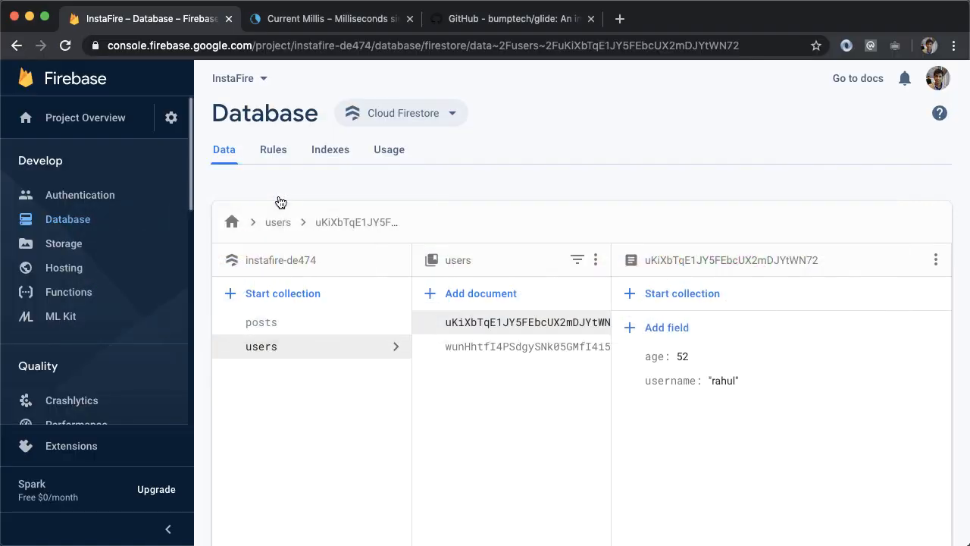
click(64, 243)
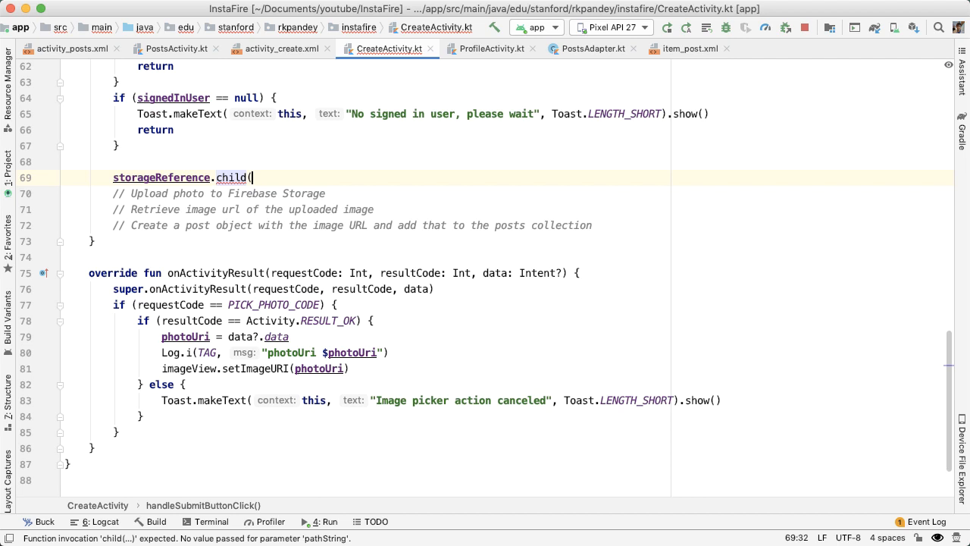
- Assign val photoReference = child("images/${System.currentTimeMillis()}-photo.jpg")
text("image")
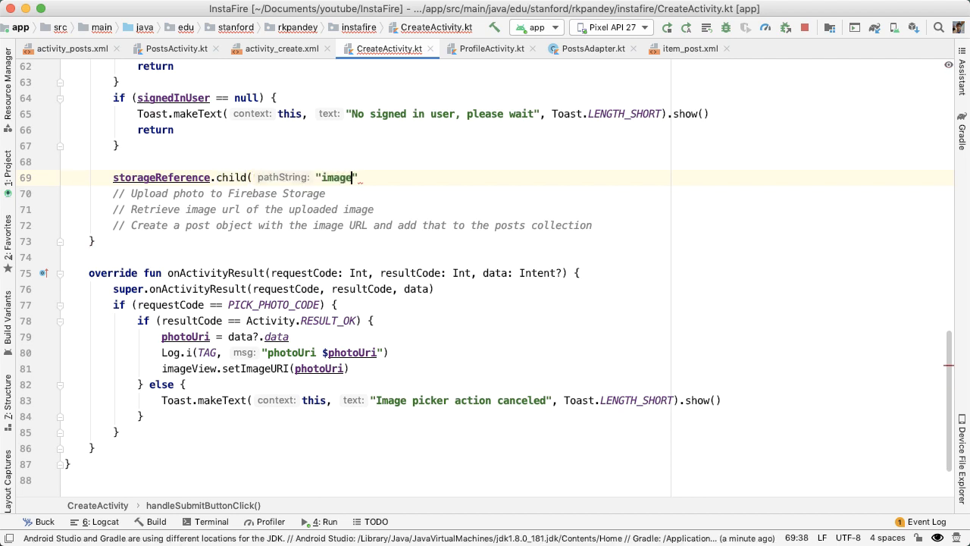
text(s/"))
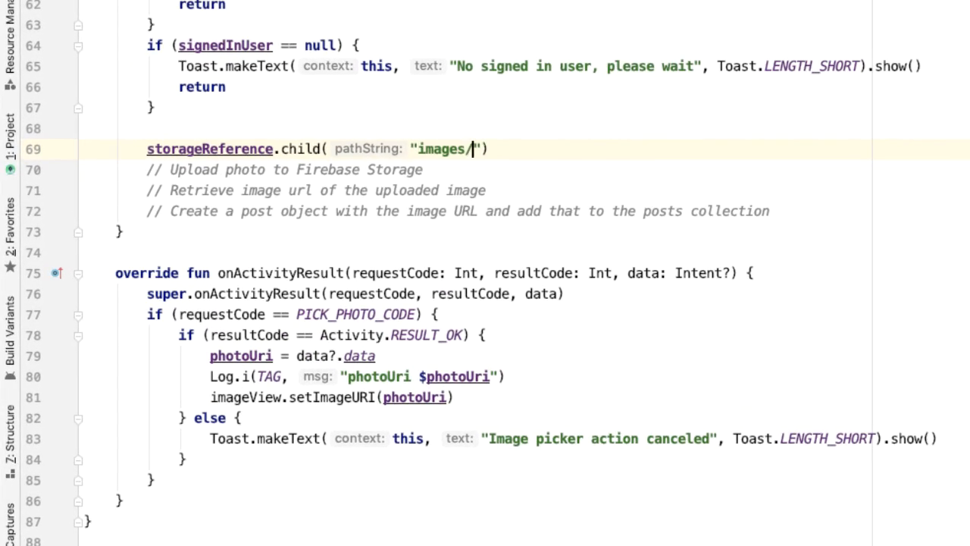
text($)
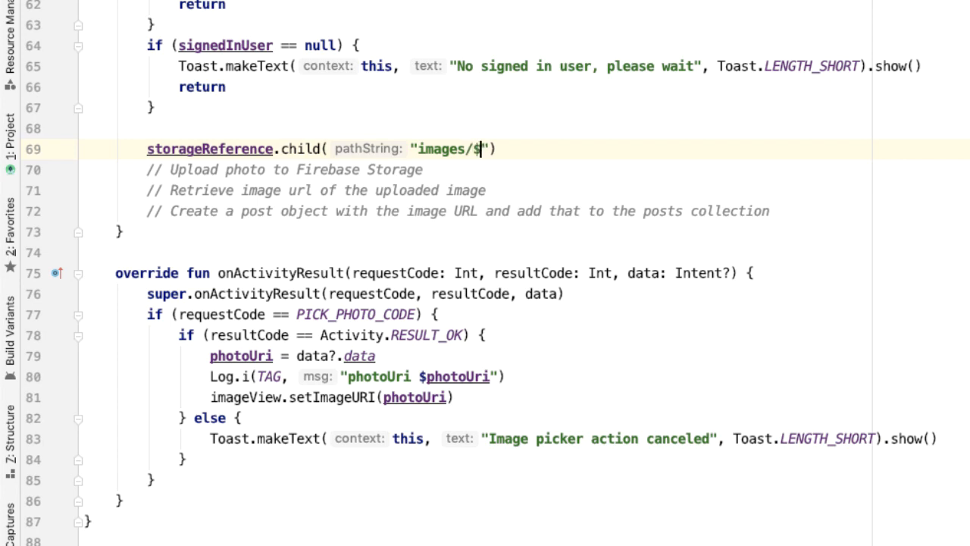
text(Syste)
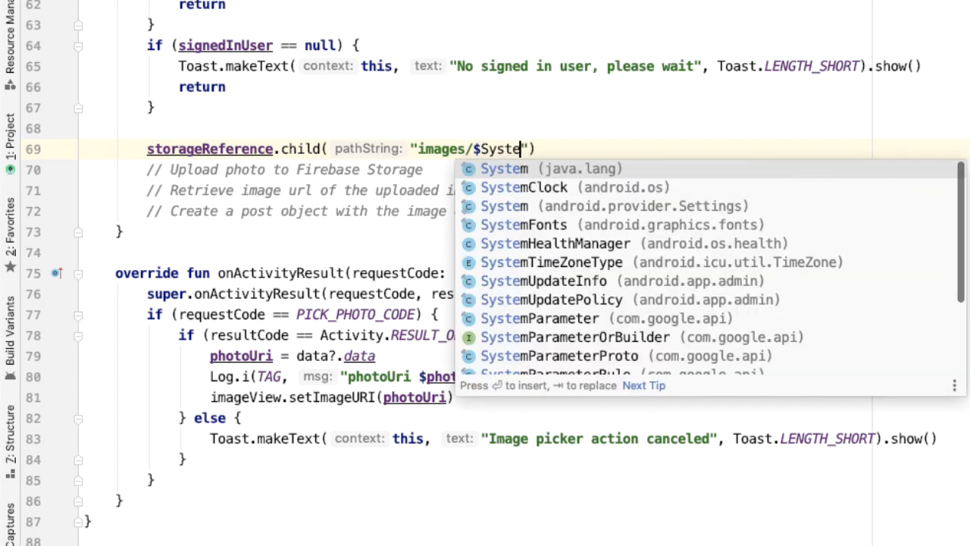
text(m.currentTimeMillis()})
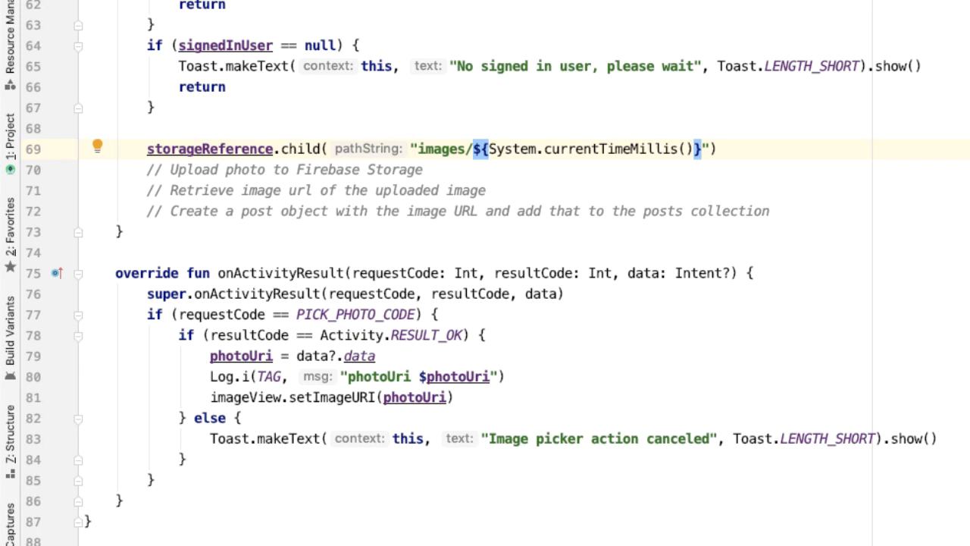
text(-photo.jpg)
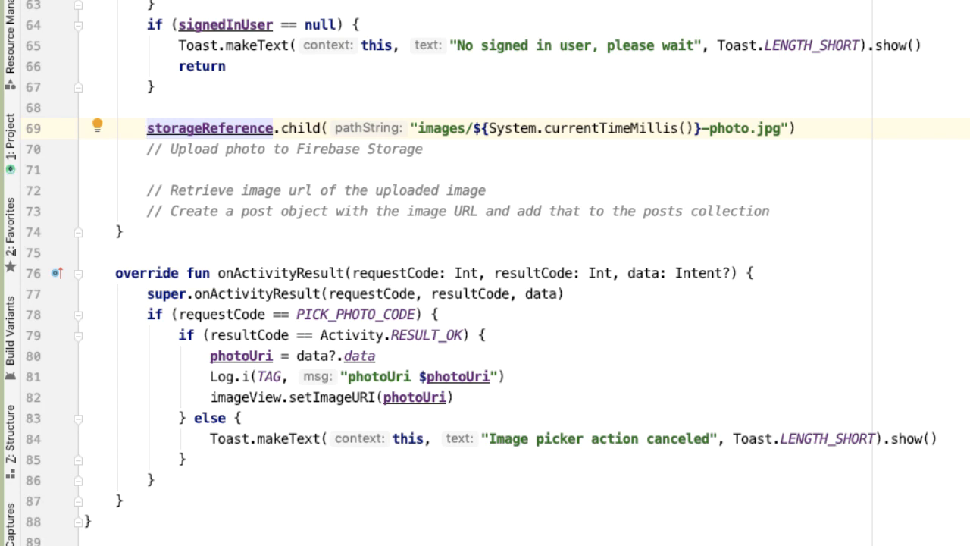
text(val photoReference =)
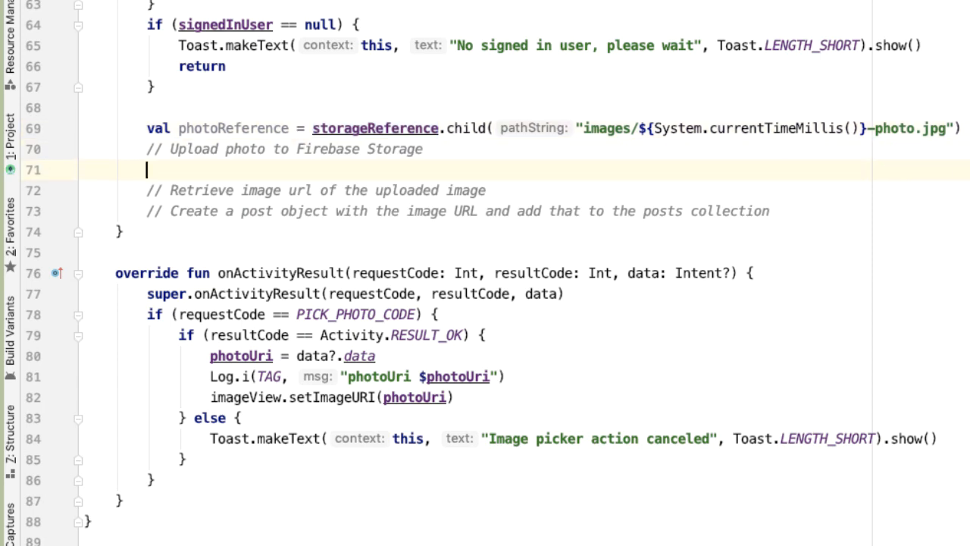
- Call photoReference.putFile(photoUri) chained to .continueWithTask { photoUploadTask -> }, moving the retrieve-URL comment inside
text(photoReference.)
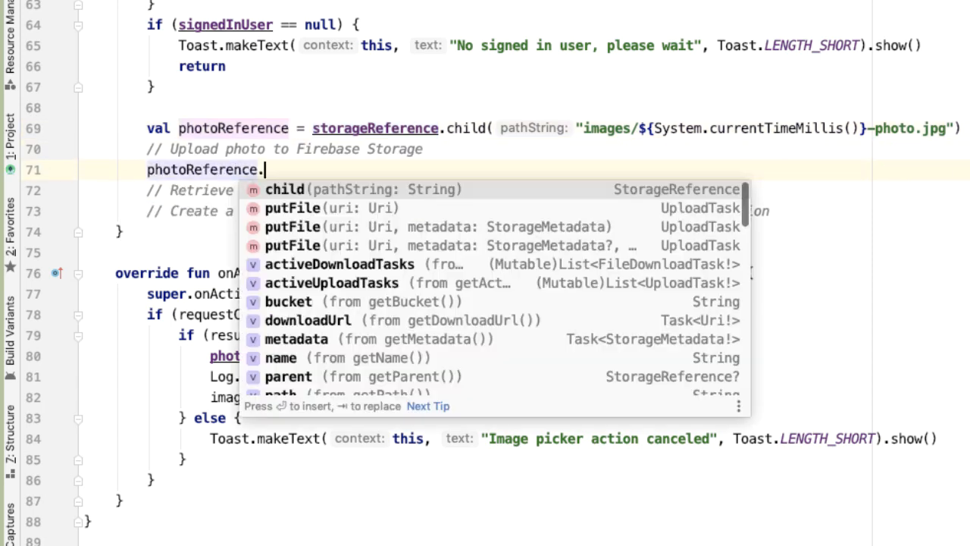
text(putFile(photoUri))
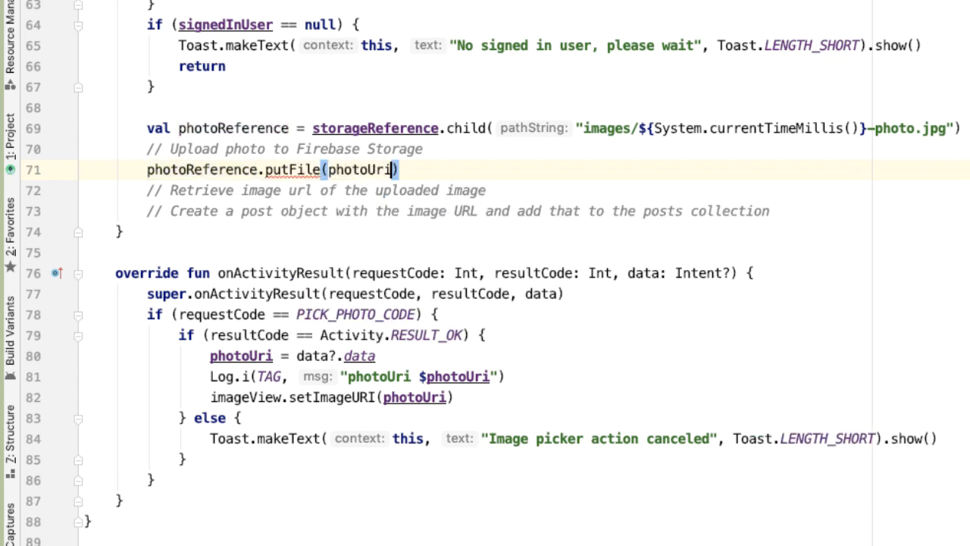
text(.con)
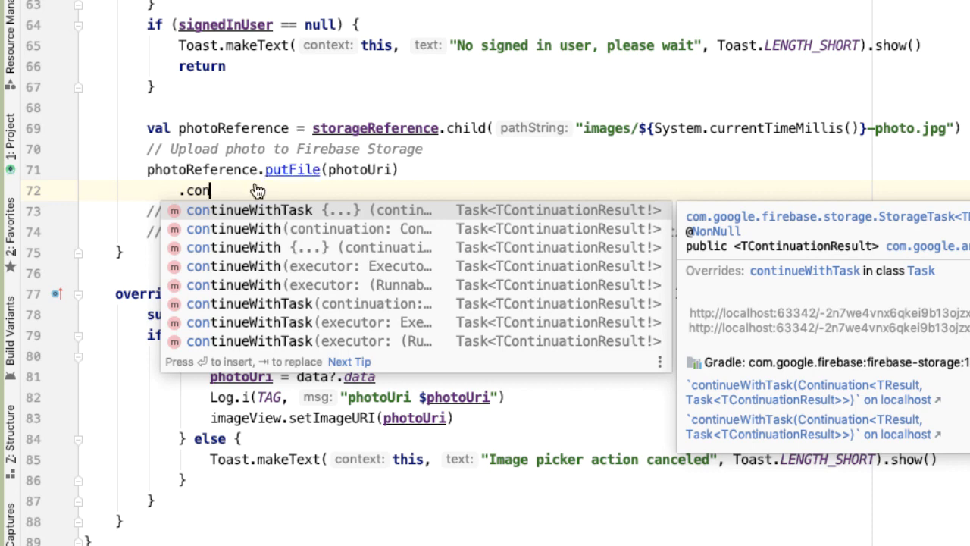
key(Escape)
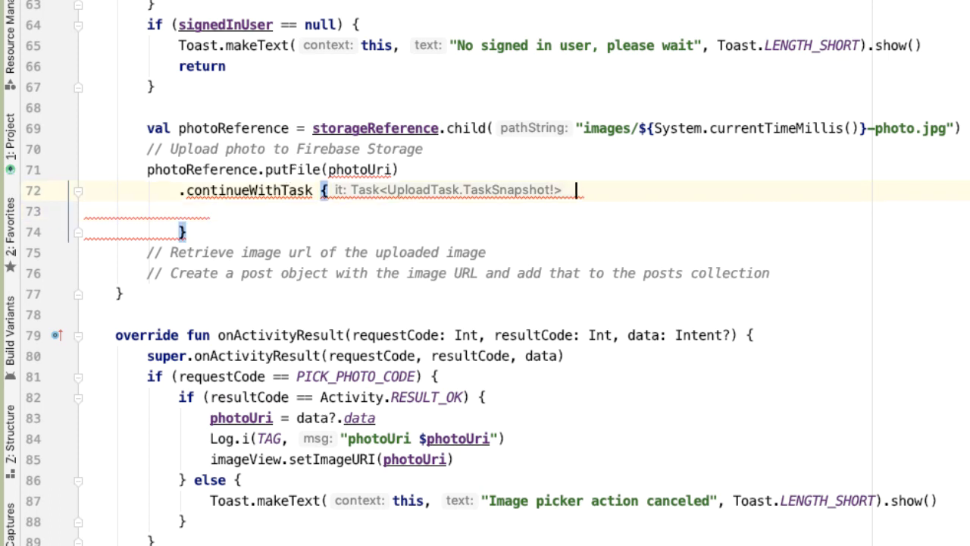
text(photoUploadTask)
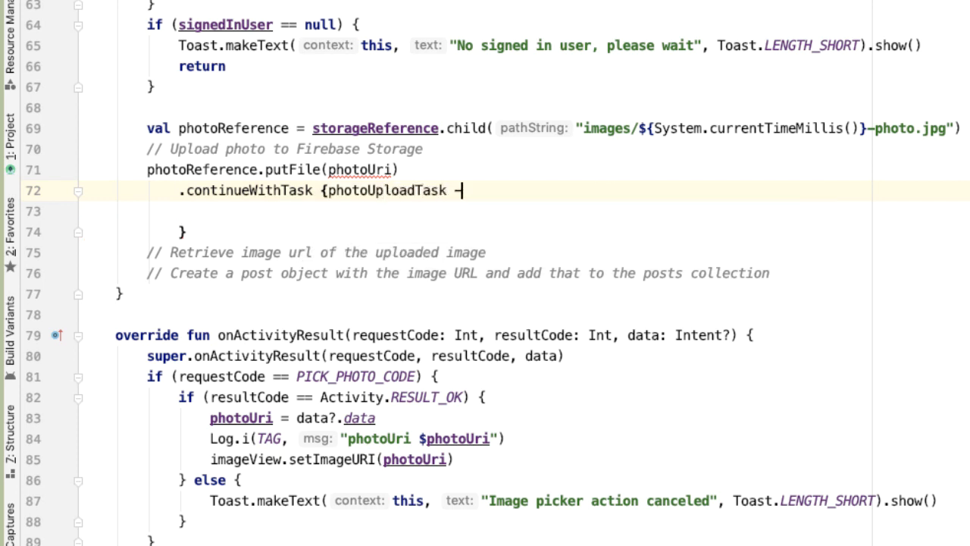
text(->)
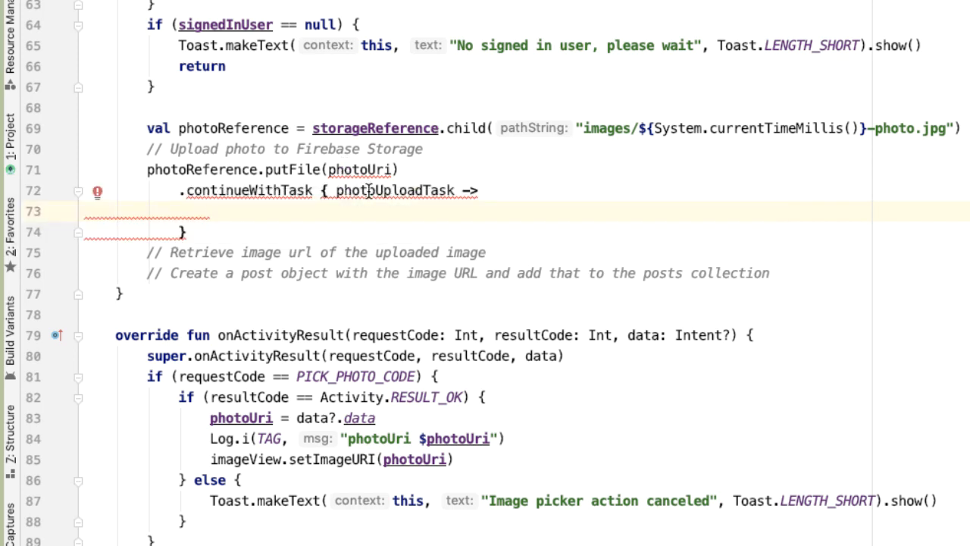
double_click(394, 191)
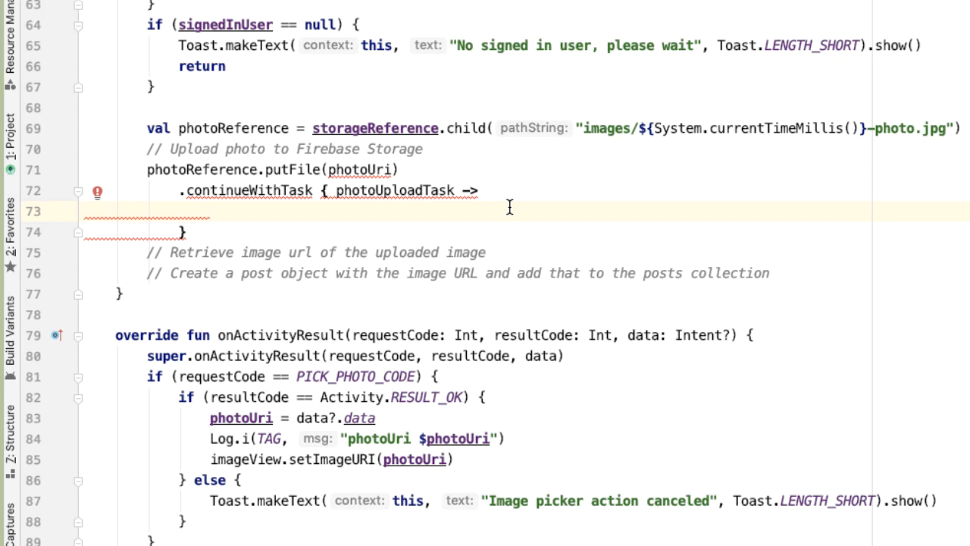
mouse_move(495, 244)
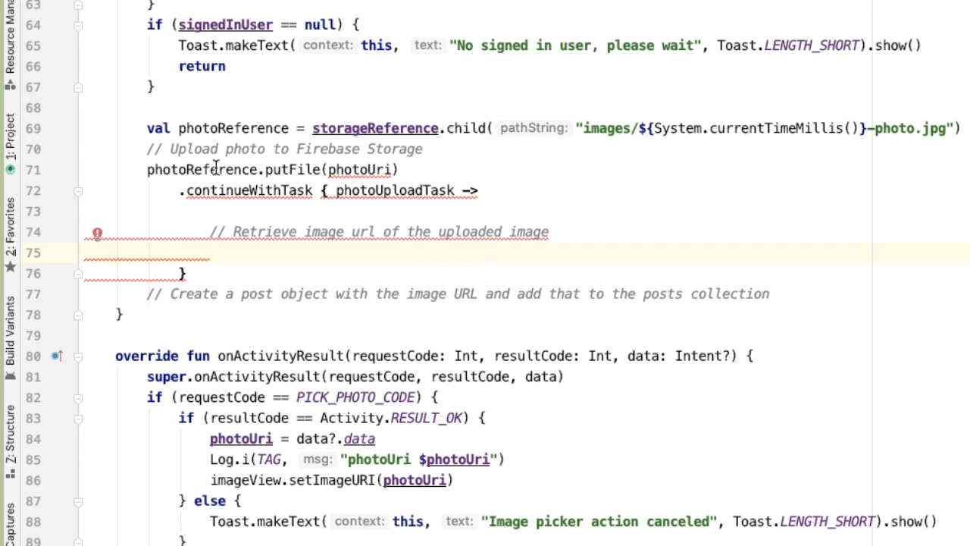
- Log photoUploadTask bytesTransferred, return photoReference.downloadUrl, and chain continueWithTask { downloadUrlTask -> }
text(d)
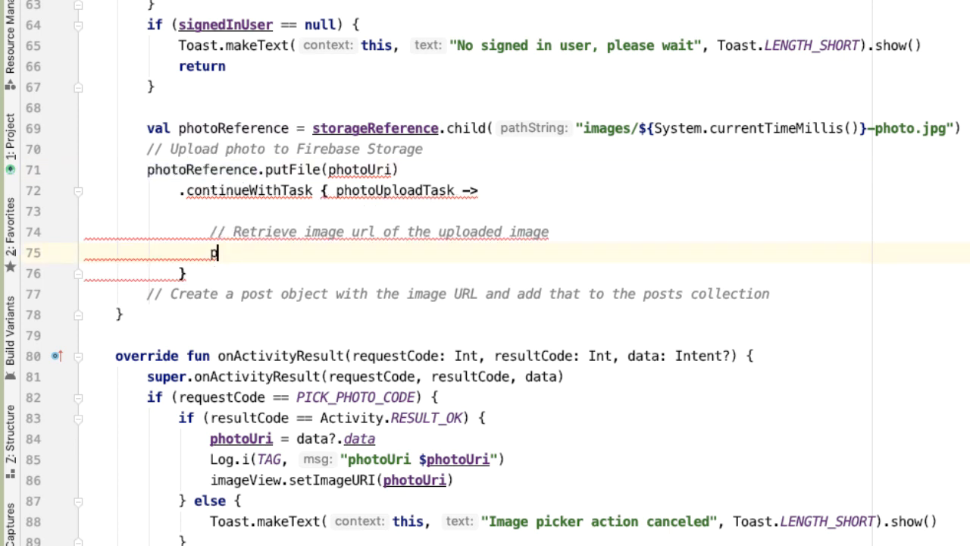
text(photoReference.downloadUrl)
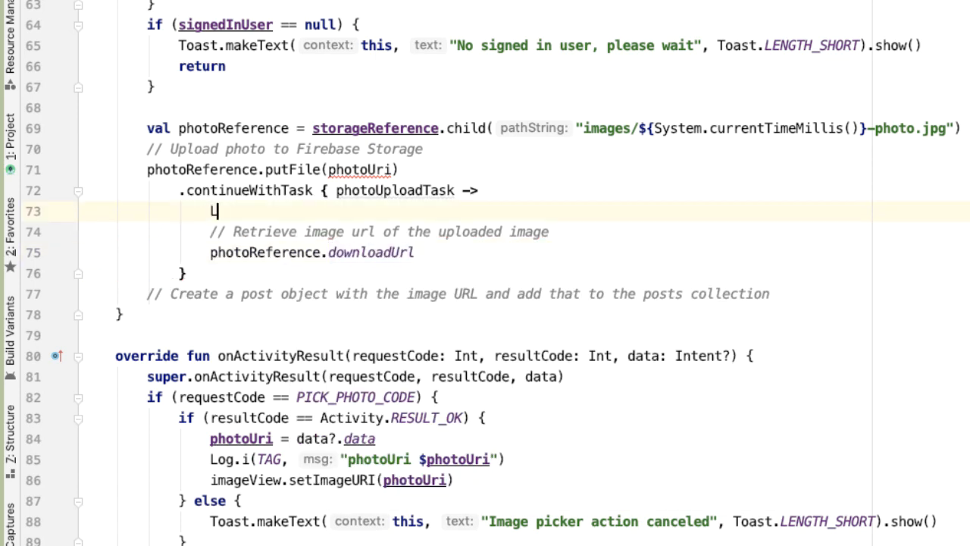
text(Log.i(TAG, ")
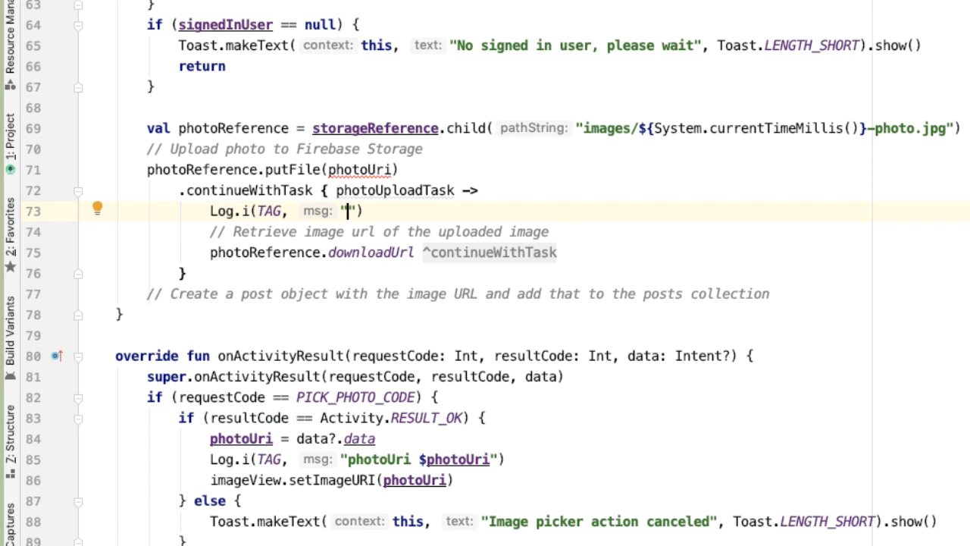
text(uploaded bytes: ${)
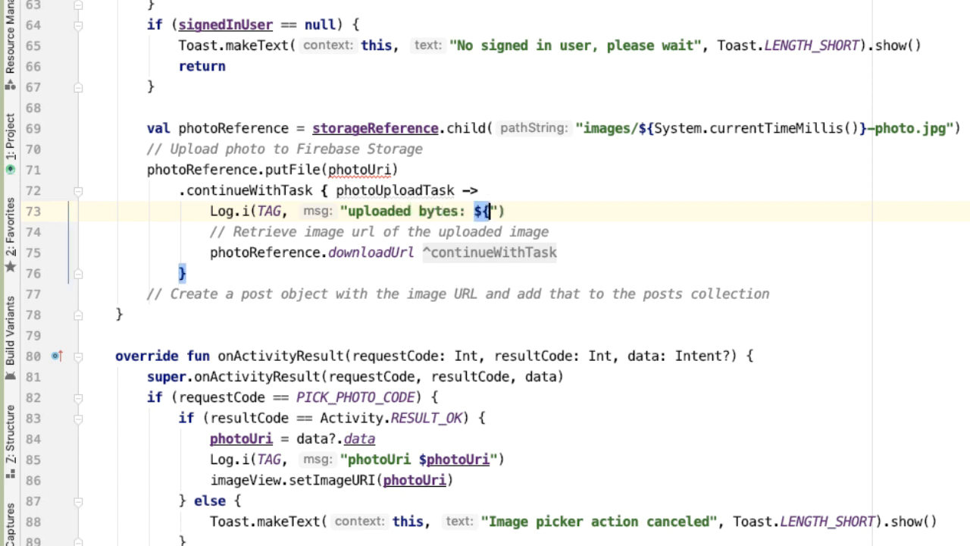
text(photoUploadTask.result.)
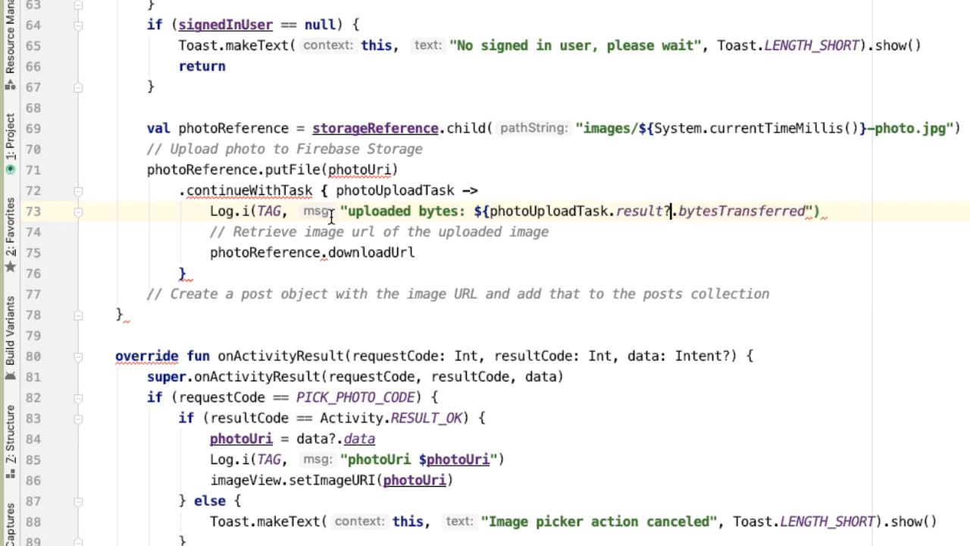
mouse_move(659, 212)
text(})
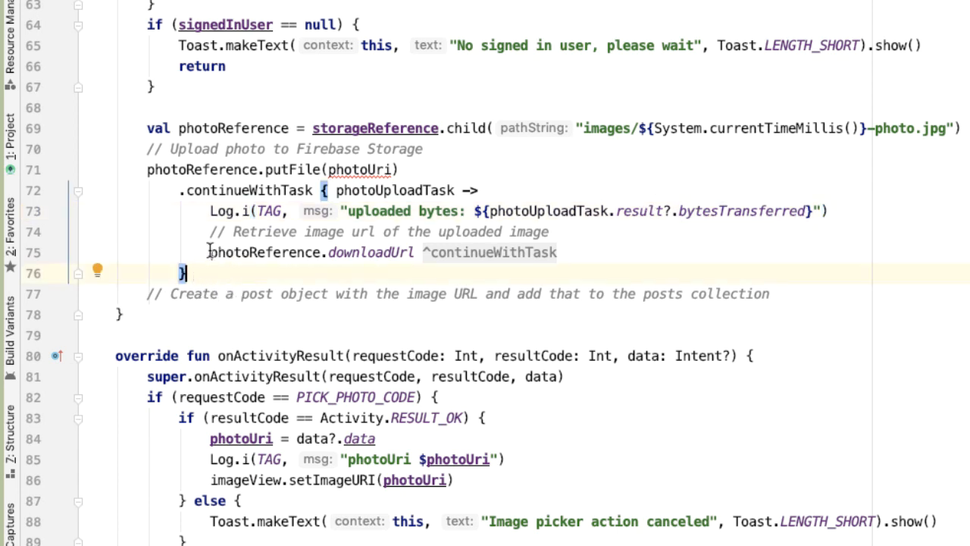
mouse_move(202, 240)
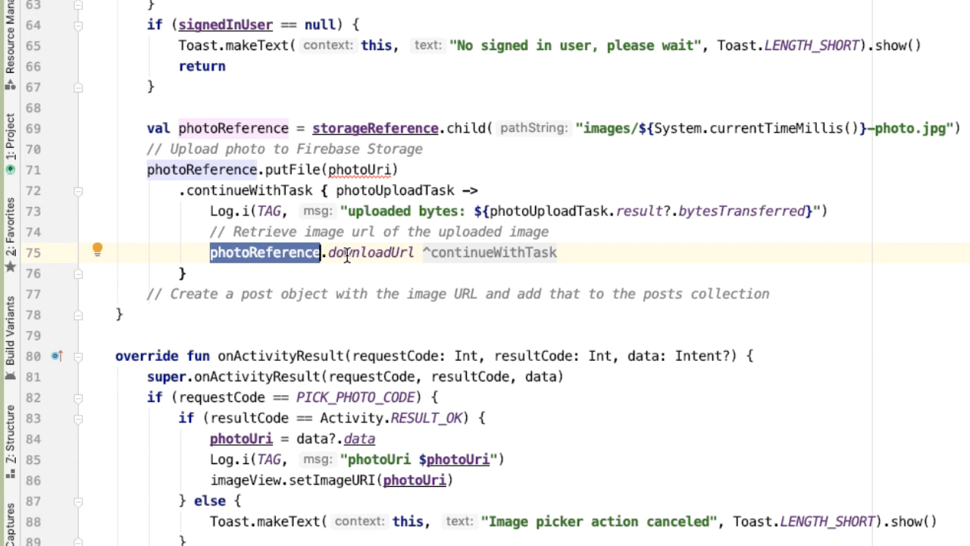
text(}.continueWithTask { downloadUrlTask ->)
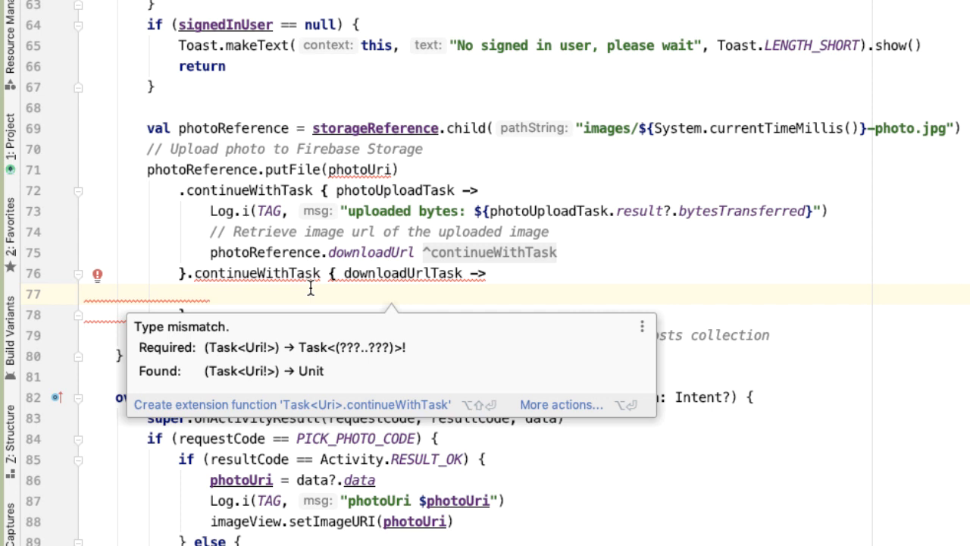
- Write val post = Post(etDescription text, downloadUrlTask result URL, System.currentTimeMillis(), signedInUser)
click(210, 294)
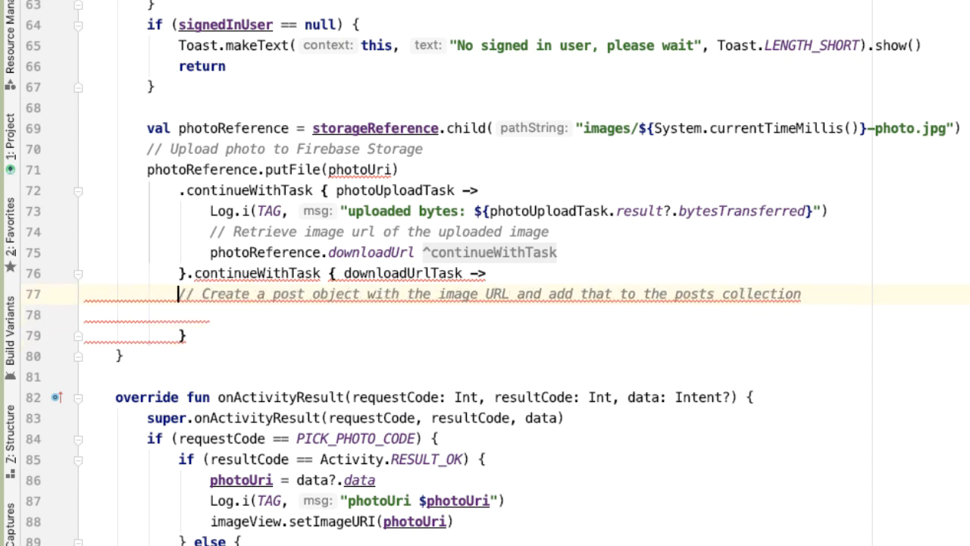
text(val po)
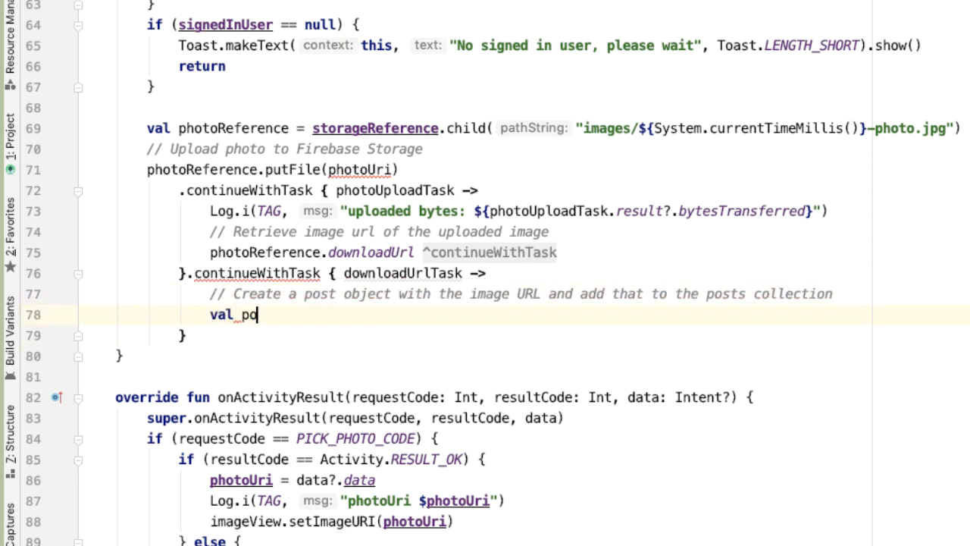
text(post = Post()
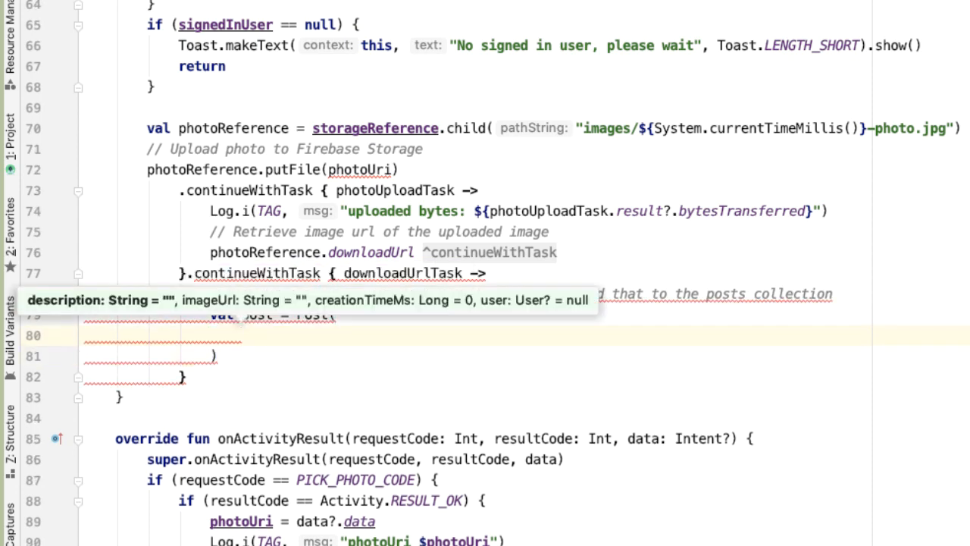
text(etDescription.)
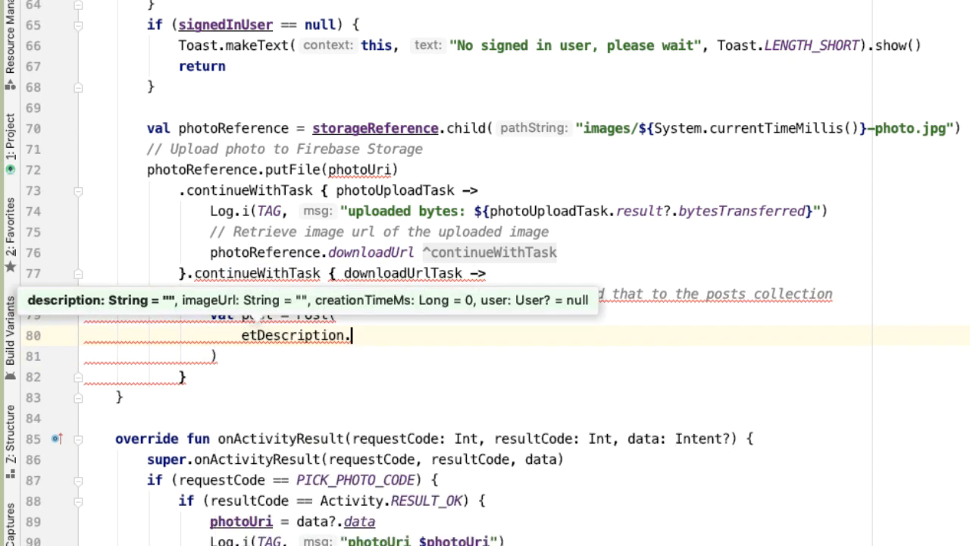
text(.text.toString())
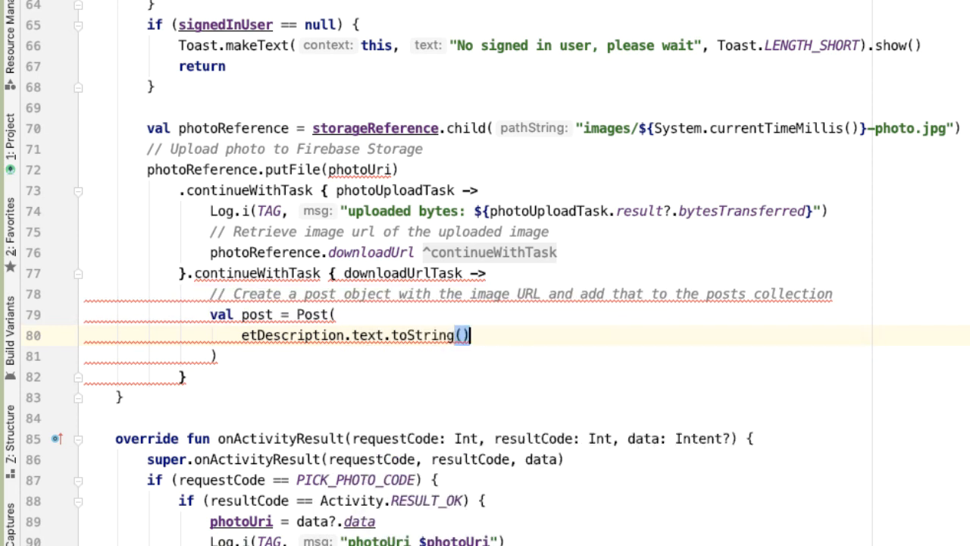
text(,)
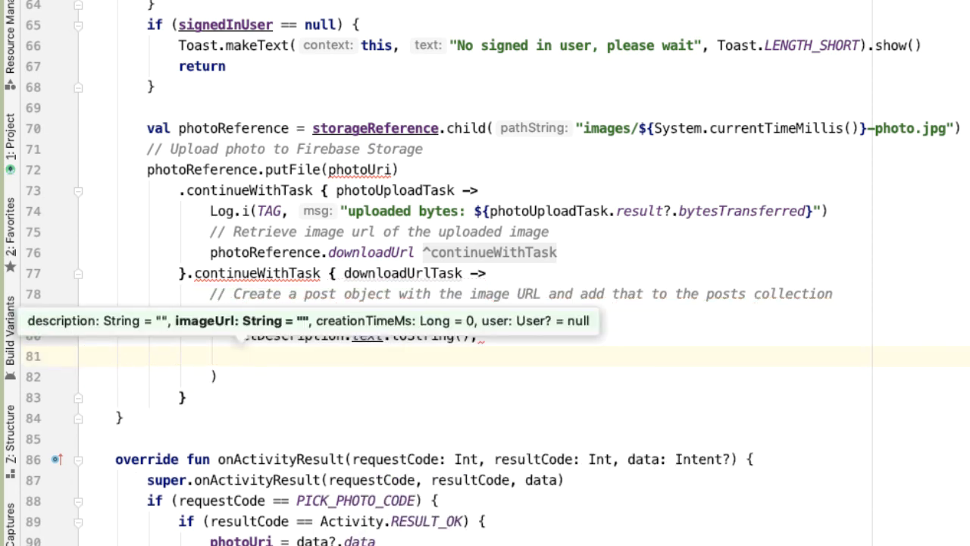
text(toString()
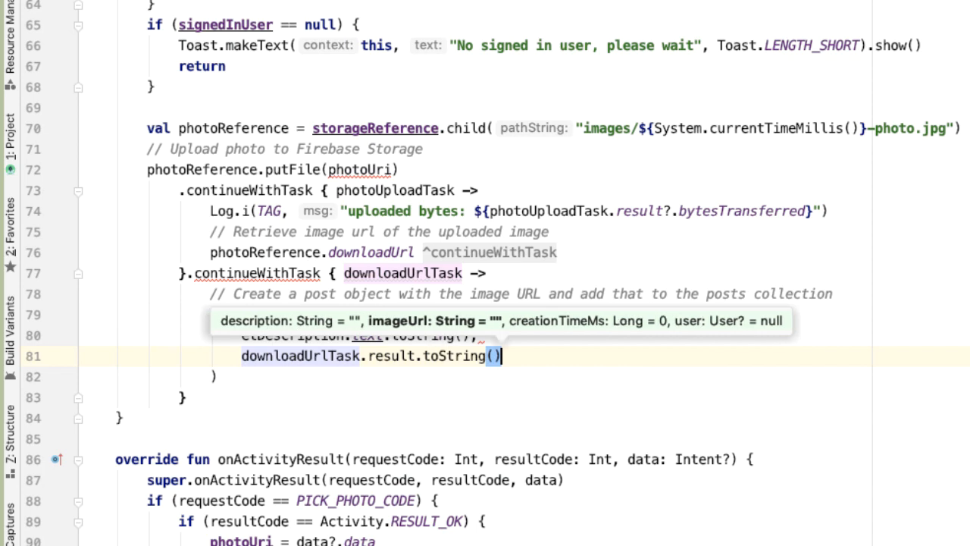
text(,)
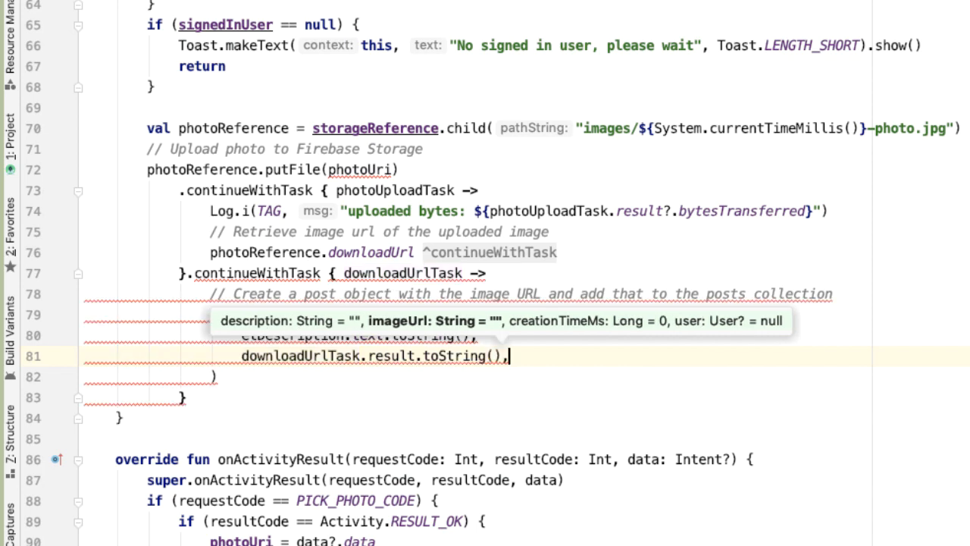
text(System.currentTimeMillis(),)
click(216, 376)
text(signedInUser)
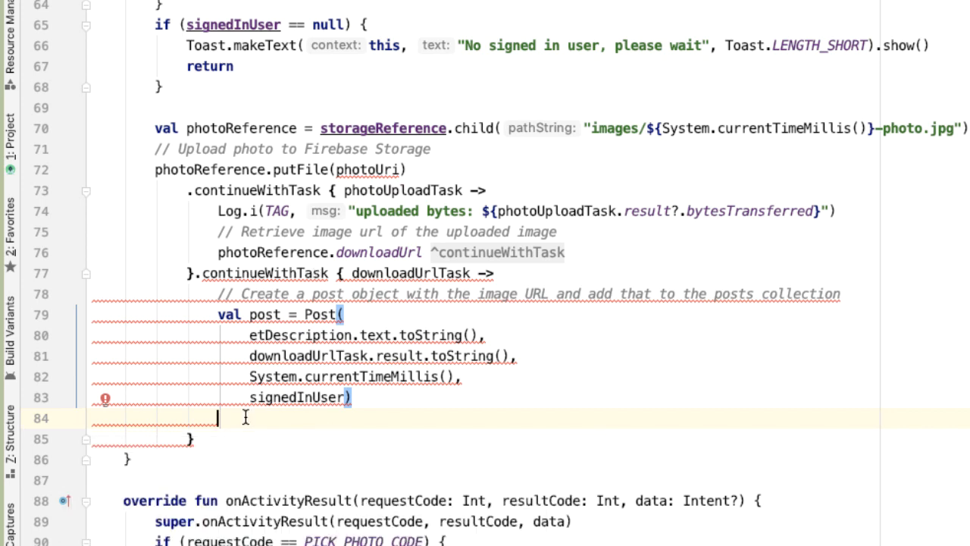
mouse_move(302, 413)
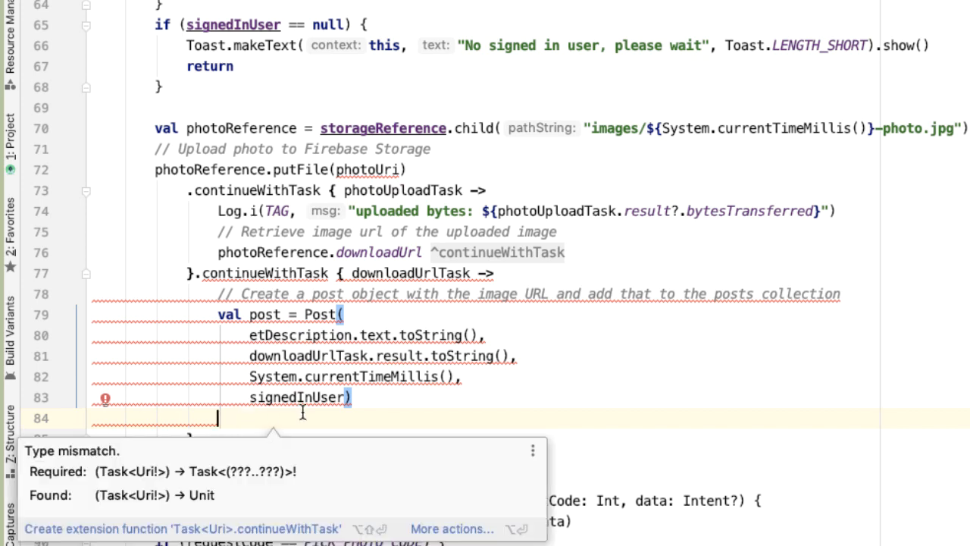
- Call firestoreDb.collection("posts").add(post) with .addOnCompleteListener { postCreationTask -> }
text(firestoreDb)
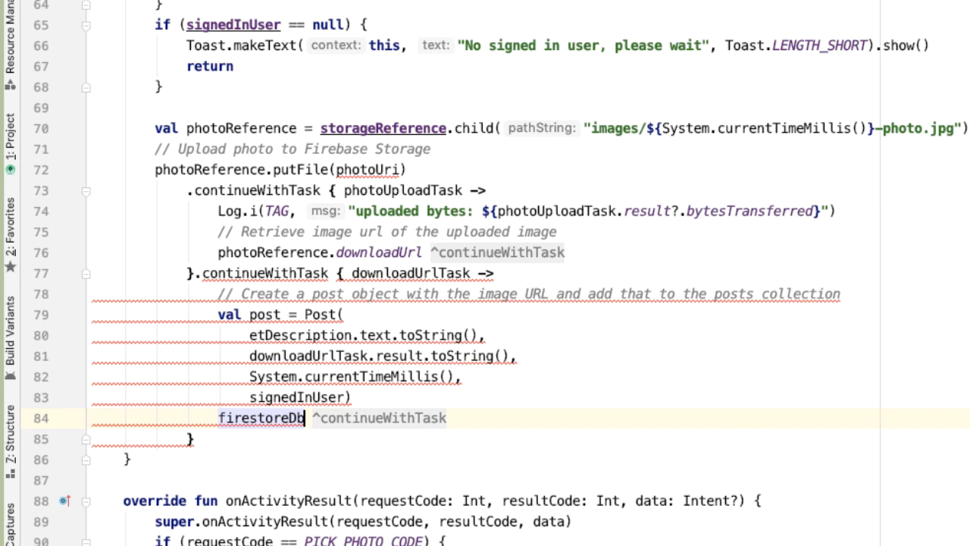
text(.collection())
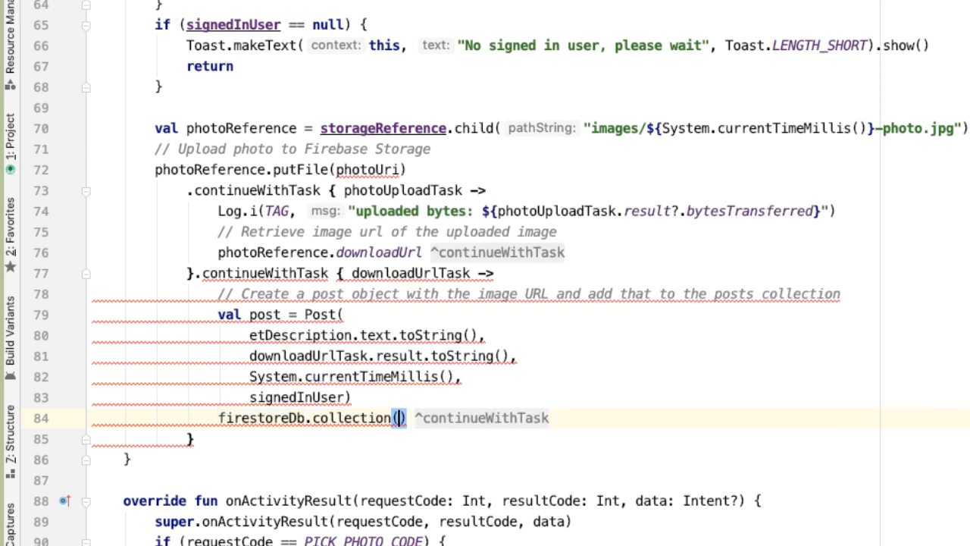
text("posts")
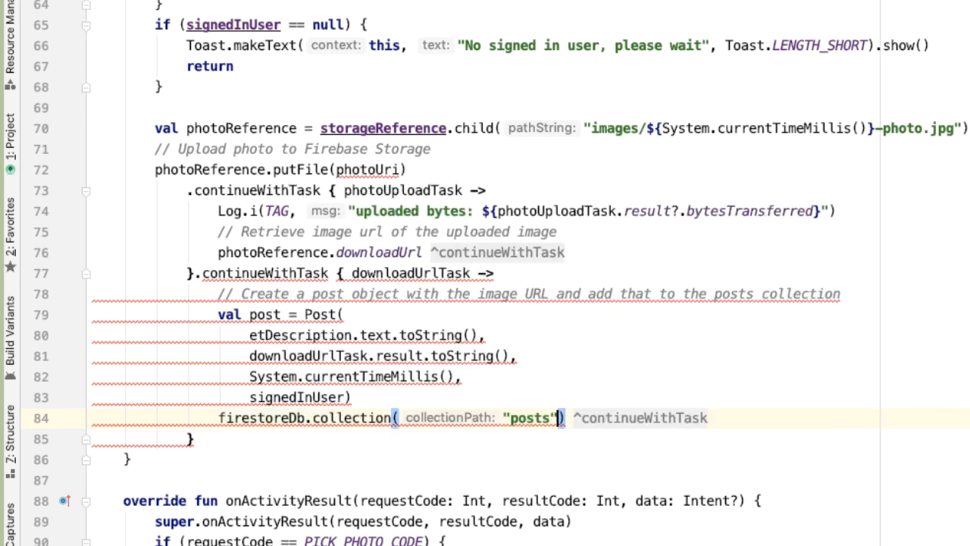
text(.add)
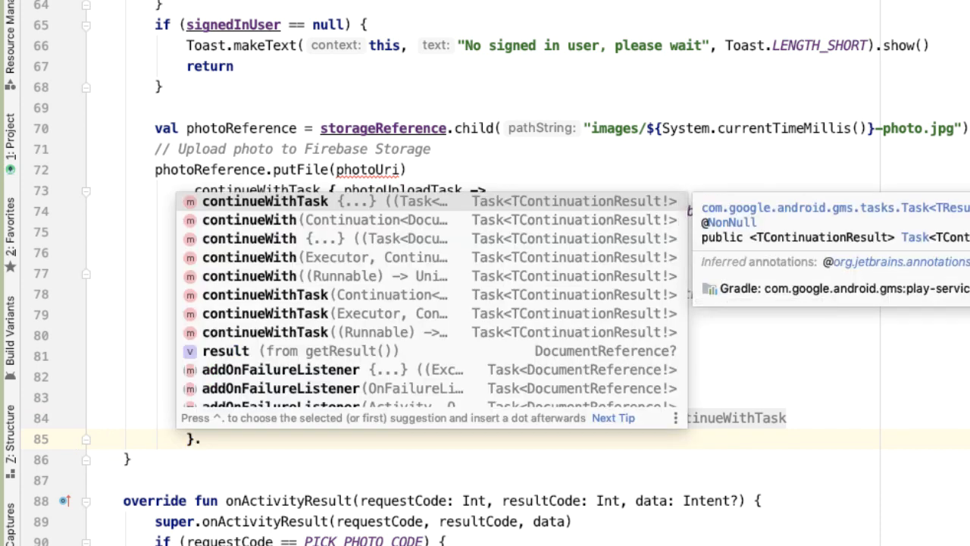
text(addOnCom)
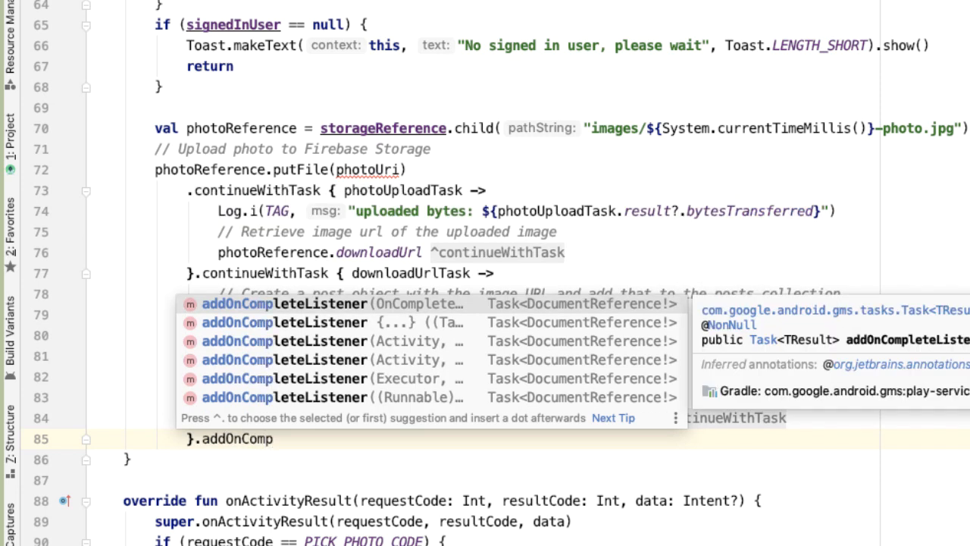
text(postCreationTask ->)
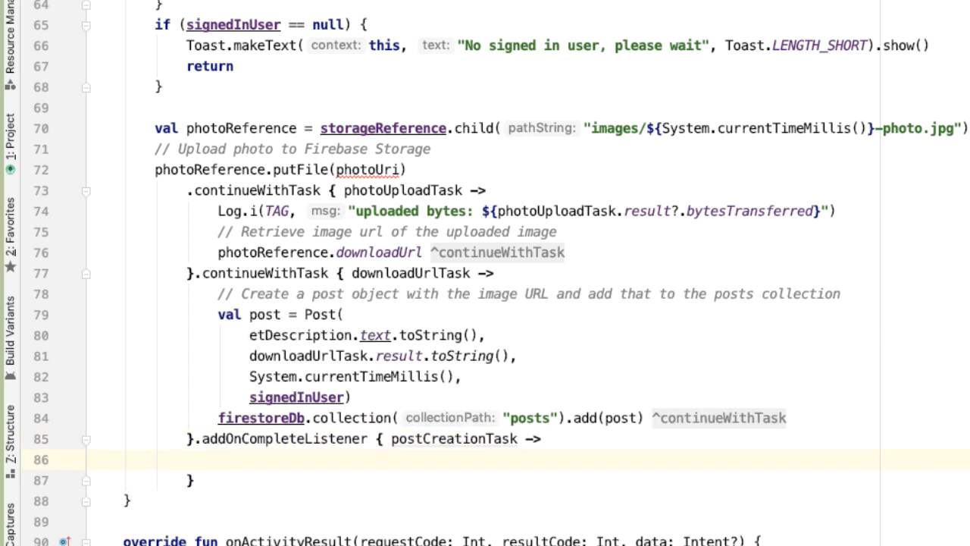
- Add an if (!postCreationTask.isSuccessful) block logging the exception and toasting 'Failed to save post'
text(if)
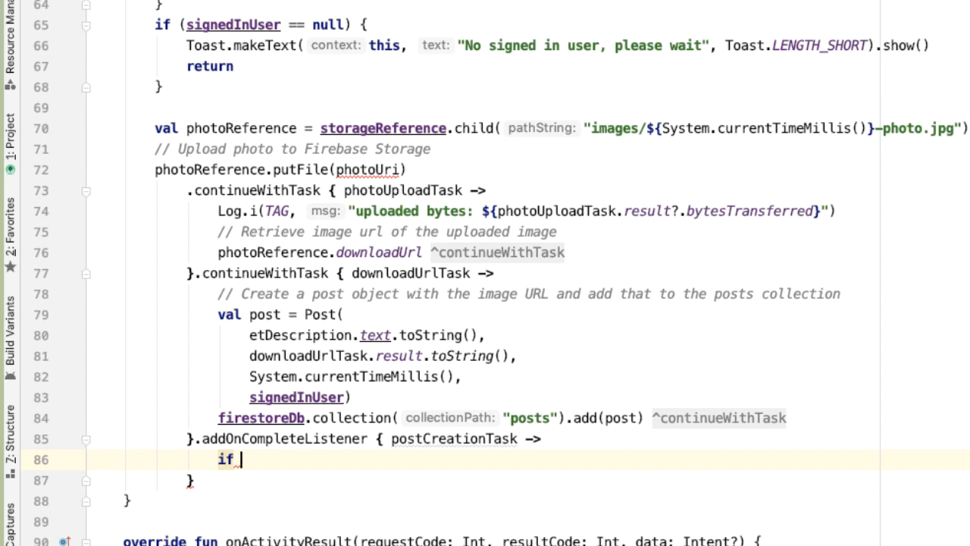
text((!)
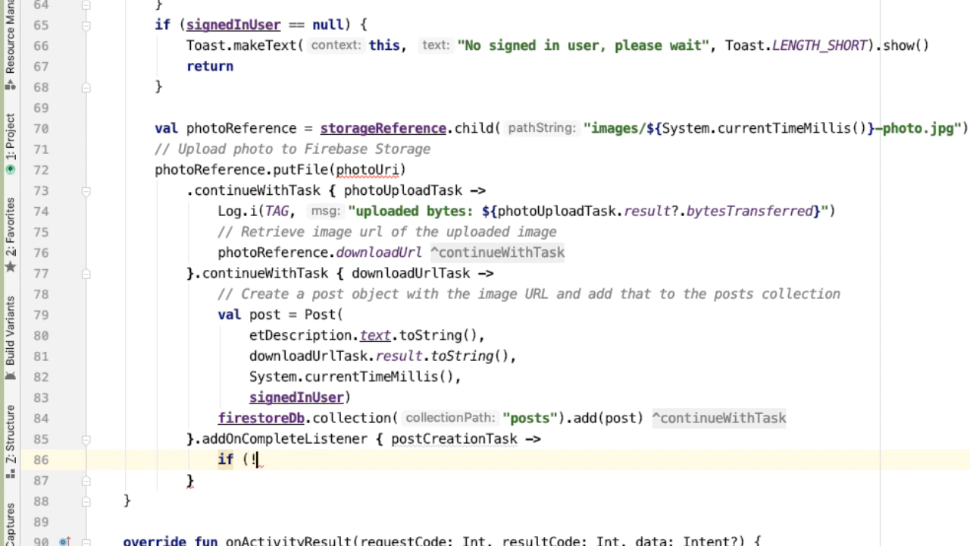
text(postCreationTask.)
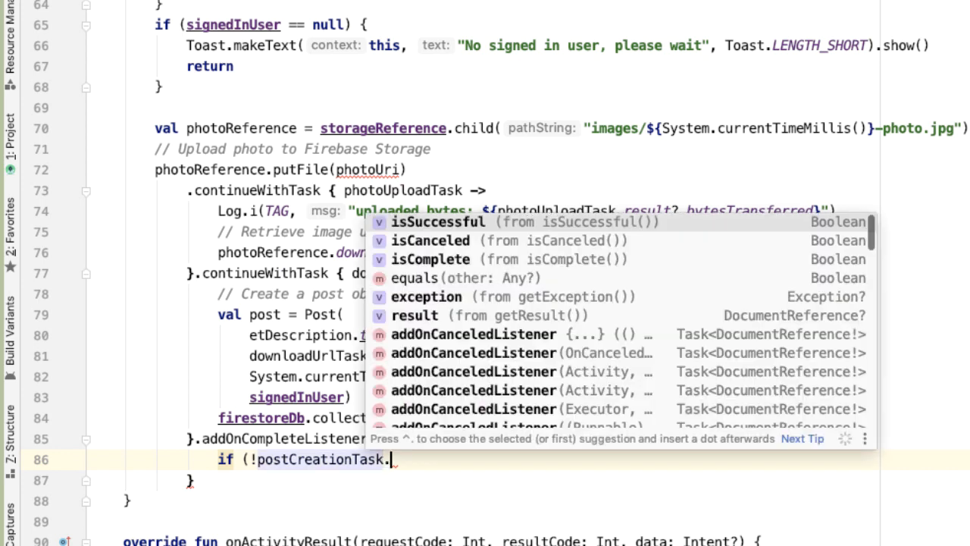
click(438, 222)
text(Log.e(TAG, "Exception during )
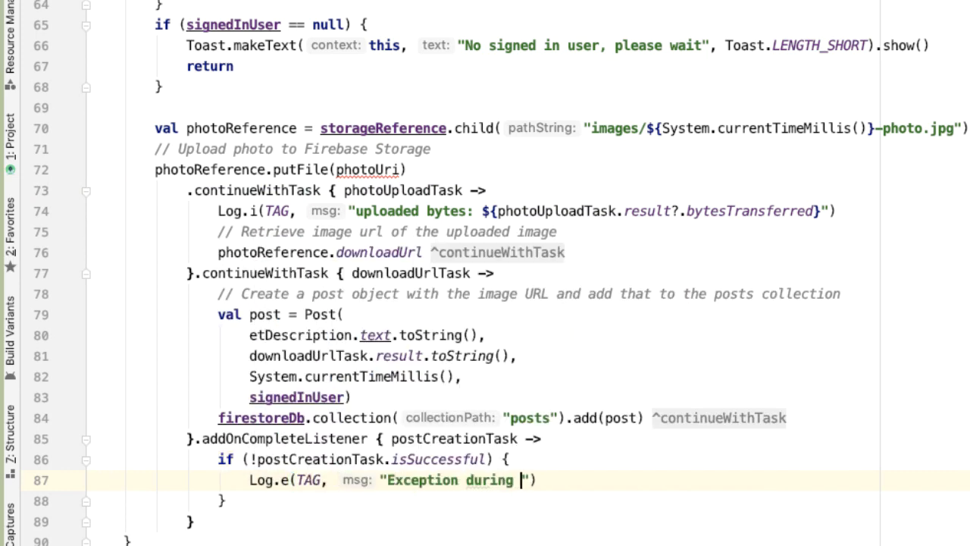
text(Firebase operations)
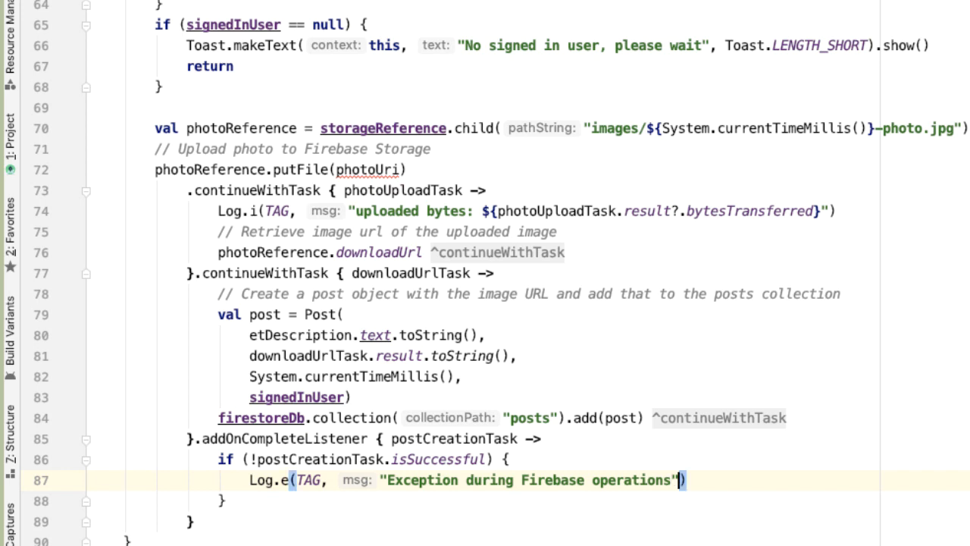
text(, postCreationTask.exception)
text(Toast.makeText(this, "", Toast.LENGTH_SHORT).show()
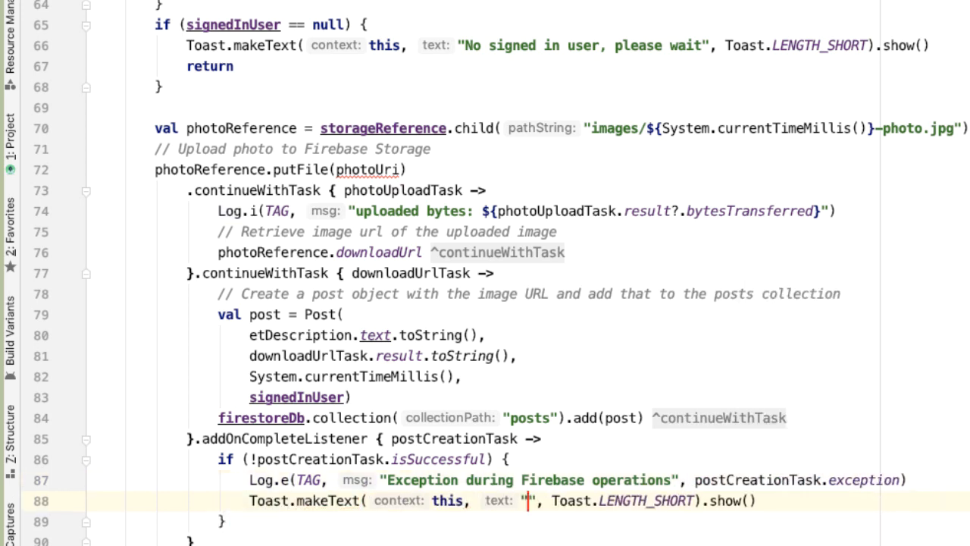
text(Failed to save post)
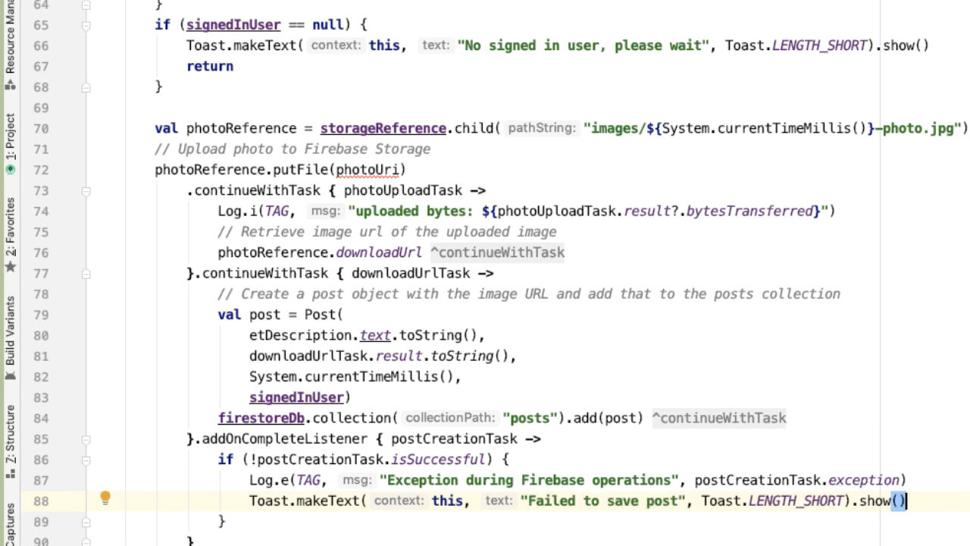
scroll(down, 3)
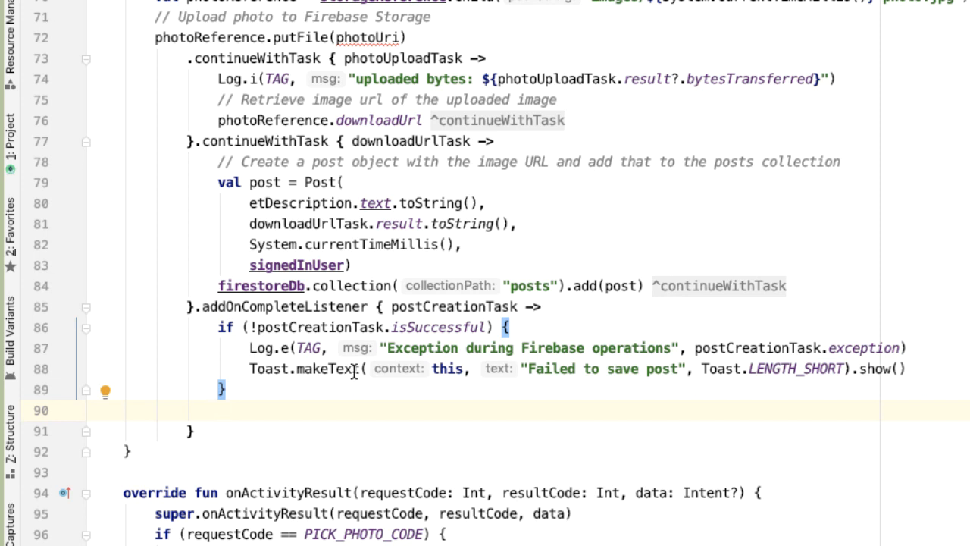
- After the check, clear etDescription, setImageResource(0), toast 'Success!', and start a ProfileActivity intent
click(217, 410)
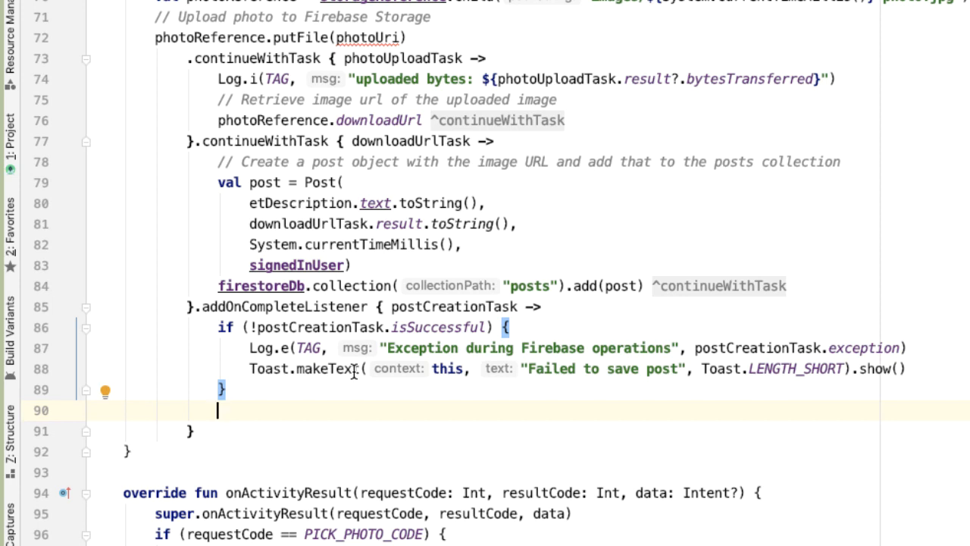
text(etDescription.t)
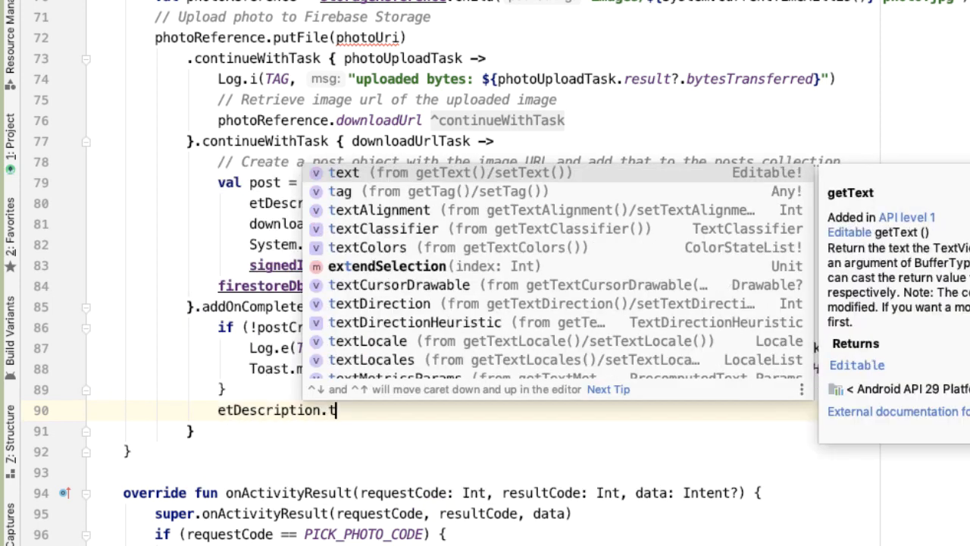
text(ext.clear()
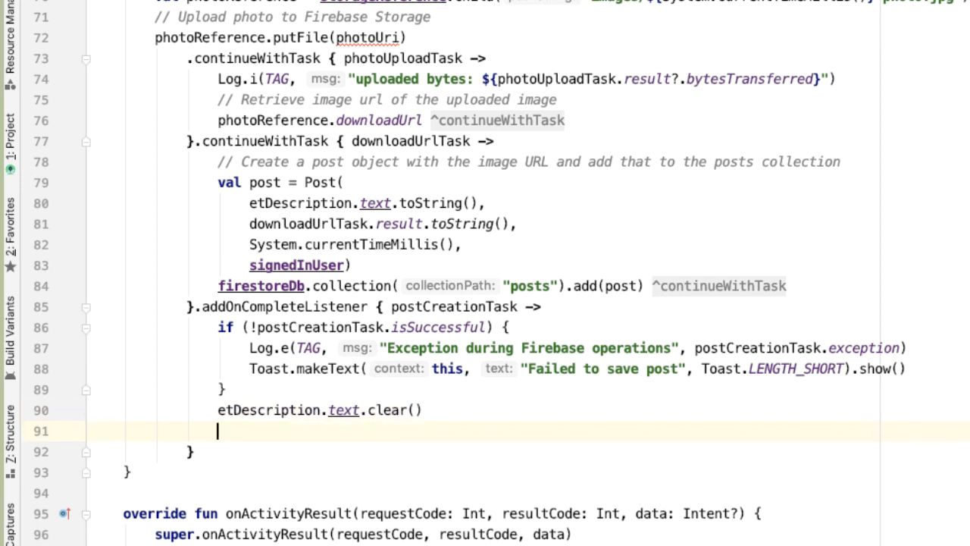
text(imageView)
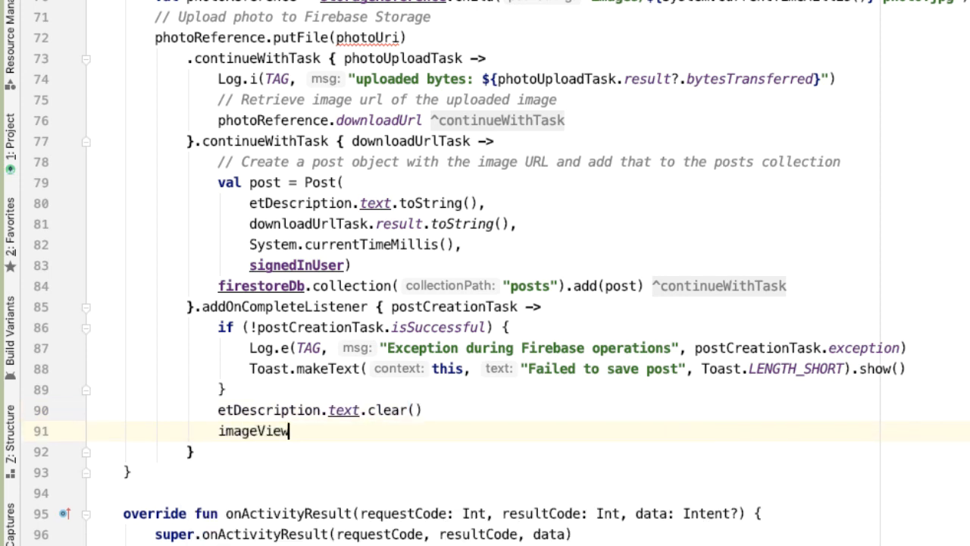
text(.setImageResource(0)
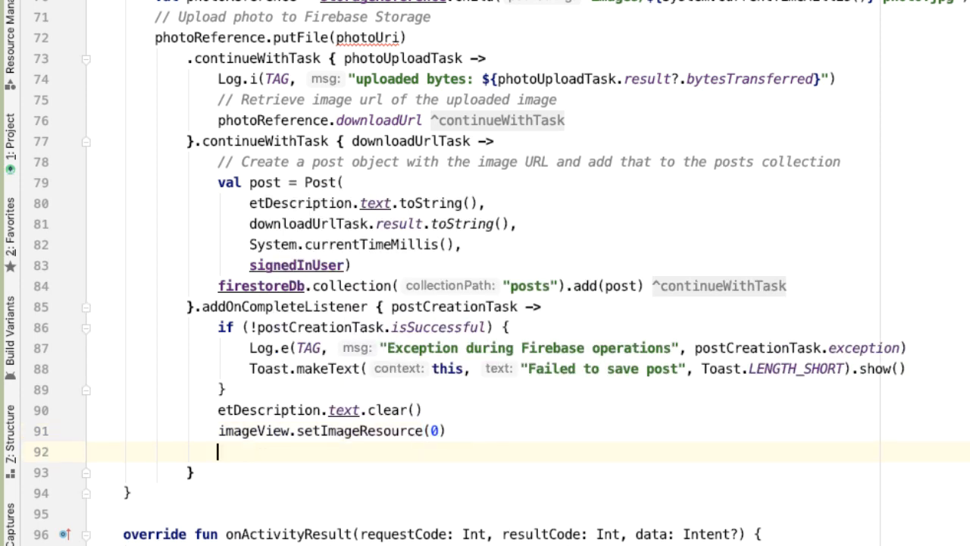
text(Toast.makeText(this, "Success!", Toast.LENGTH_SHORT).show()
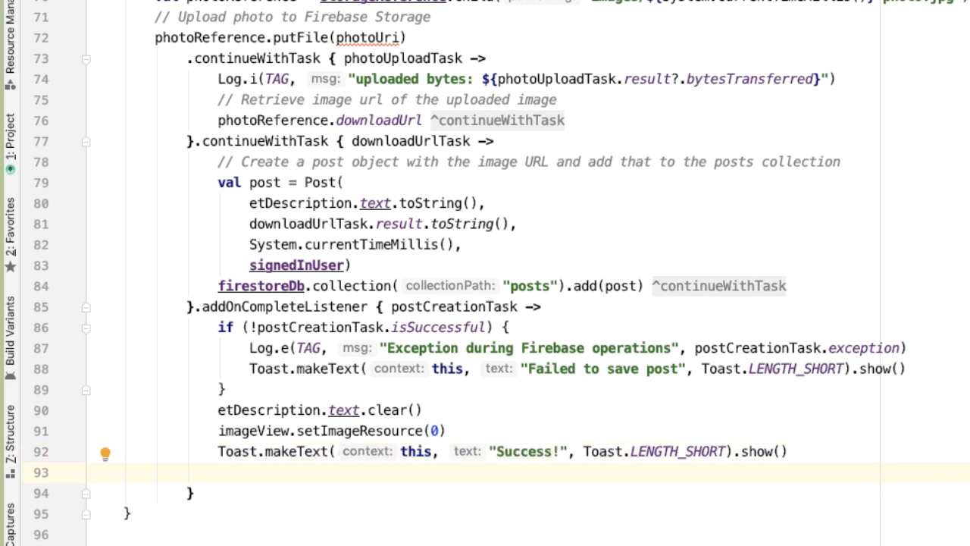
text(val profileIntent = Intent(this, ProfileActivity::c)
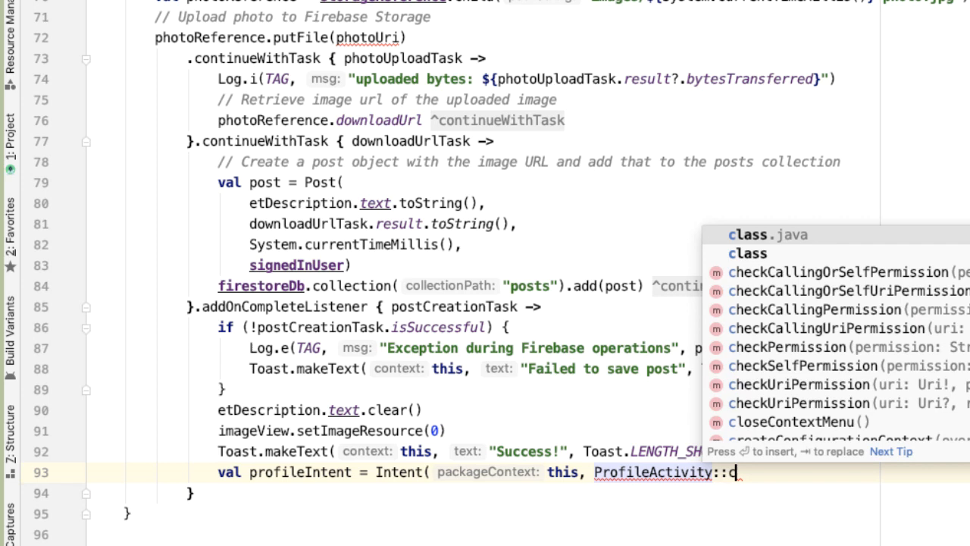
text(startAc)
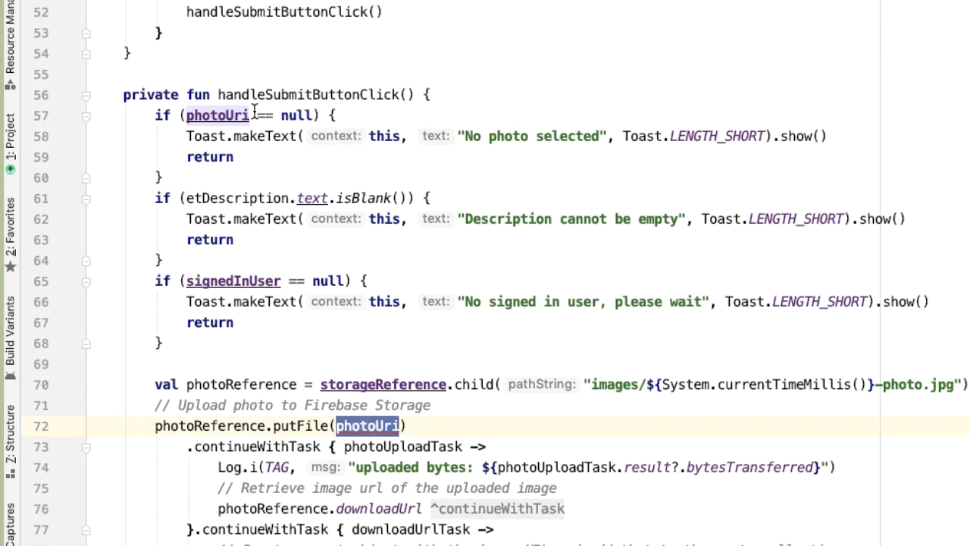
- Insert val photoUploadUri = photoUri as Uri above the upload and begin a btnSubmit line
click(218, 115)
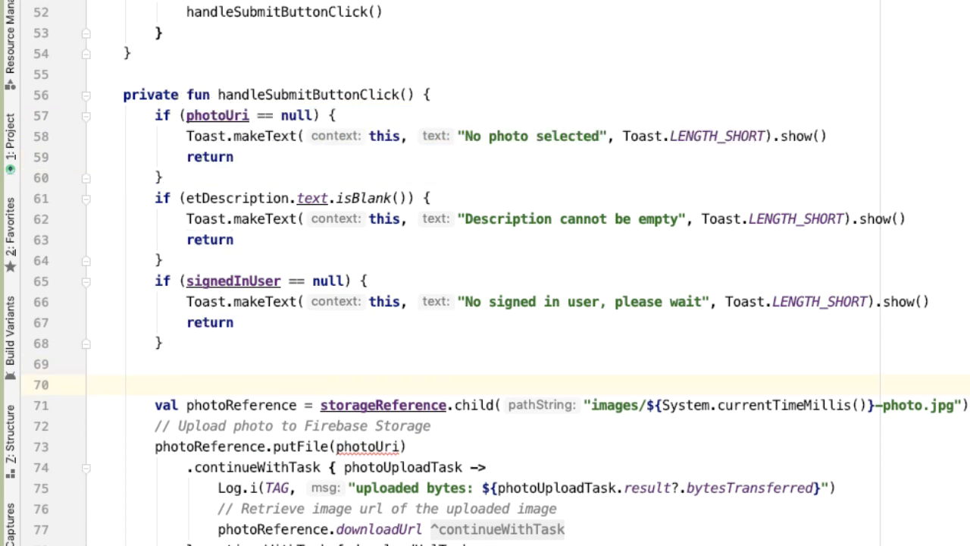
text(val)
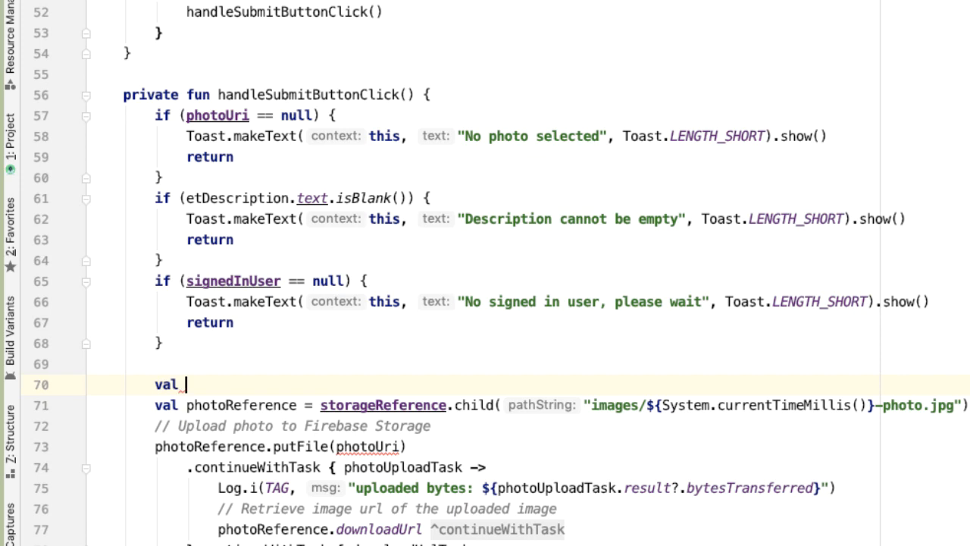
text(photoUploadUri = p)
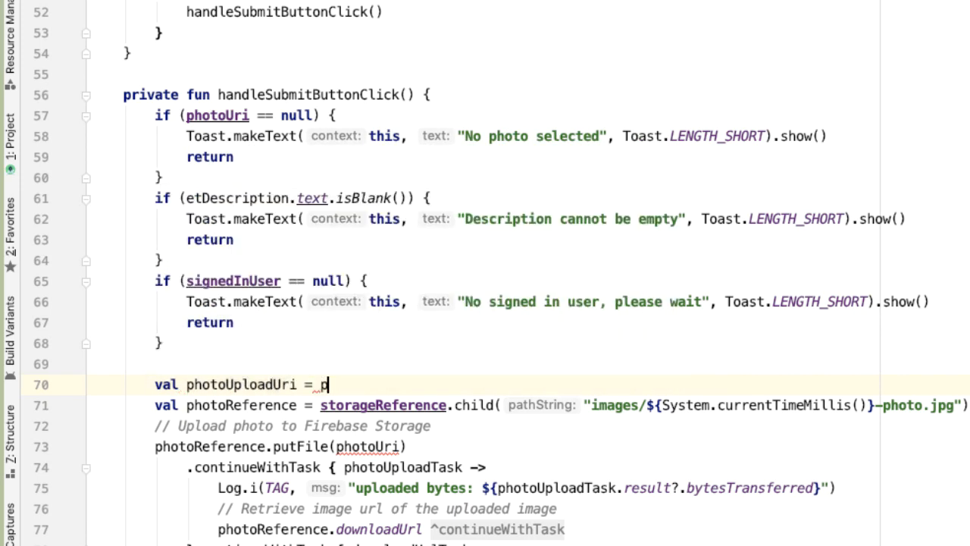
text(hotoUri as U)
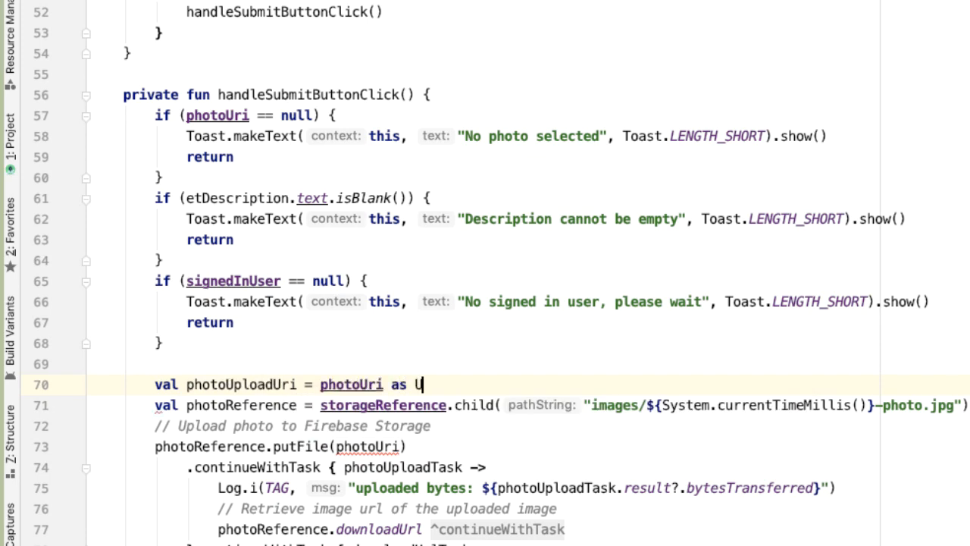
text(ri)
click(281, 446)
text(ploadU)
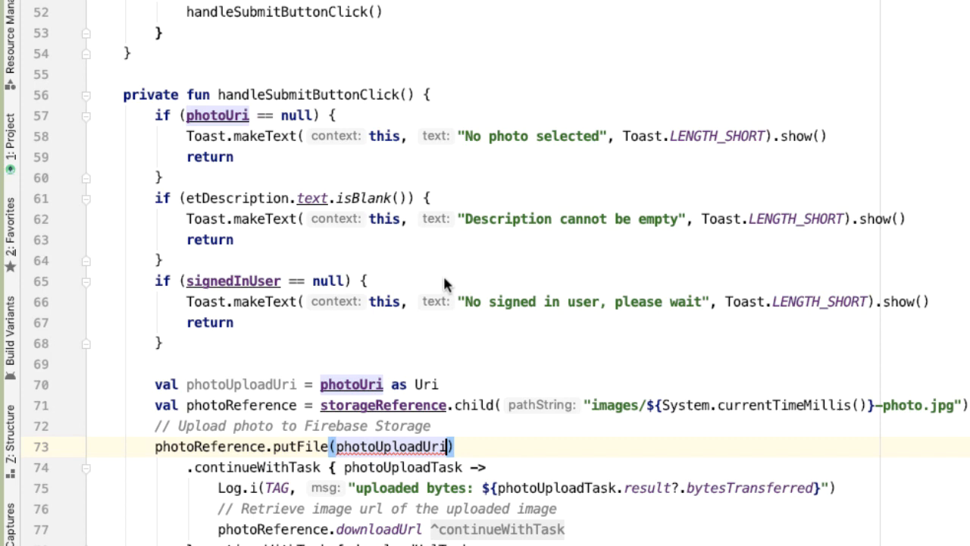
scroll(down, 3)
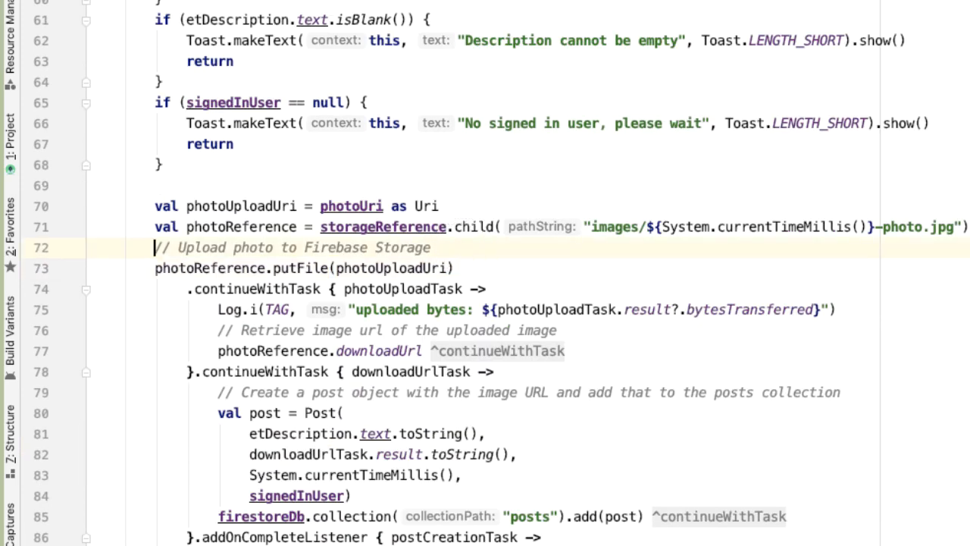
scroll(up, 3)
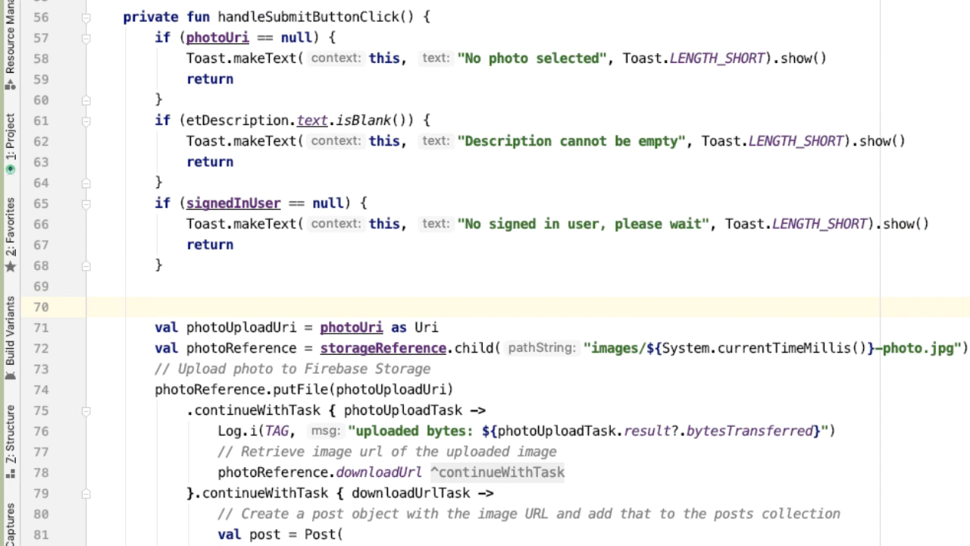
mouse_move(464, 251)
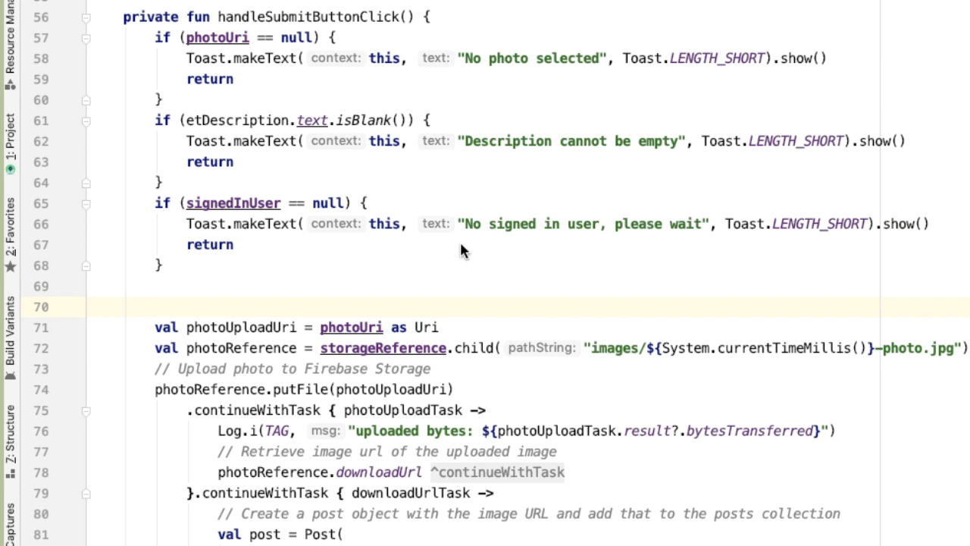
text(btnSubmit.)
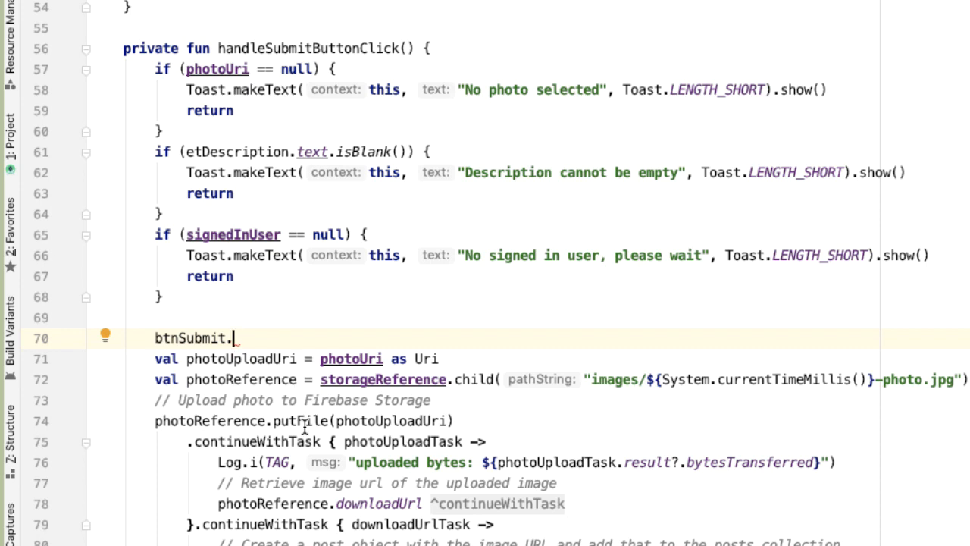
- Set btnSubmit.isEnabled = false before upload and true in the completion listener, then begin profileIntent
text(isEnabled = fal)
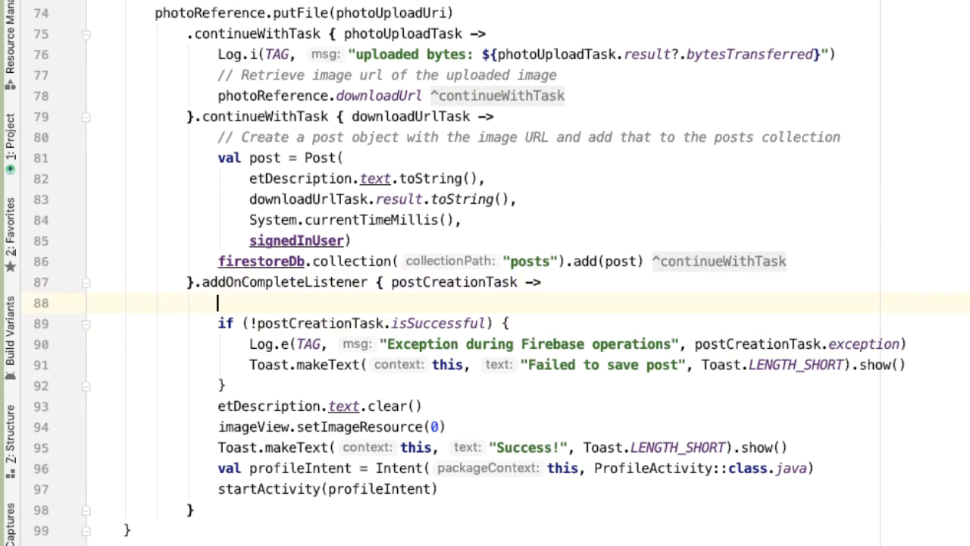
text(btnSubmit.isEnabled = true)
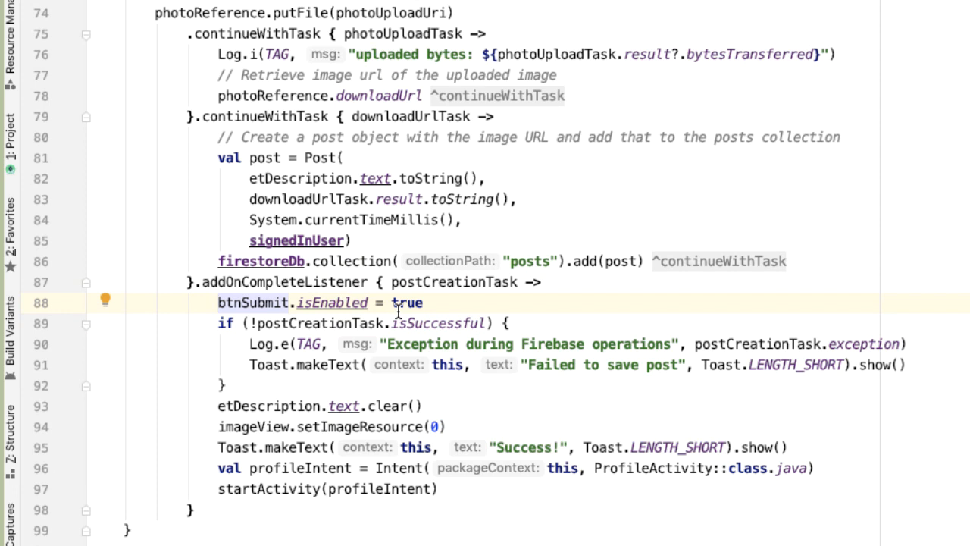
click(423, 302)
text(profileIntent)
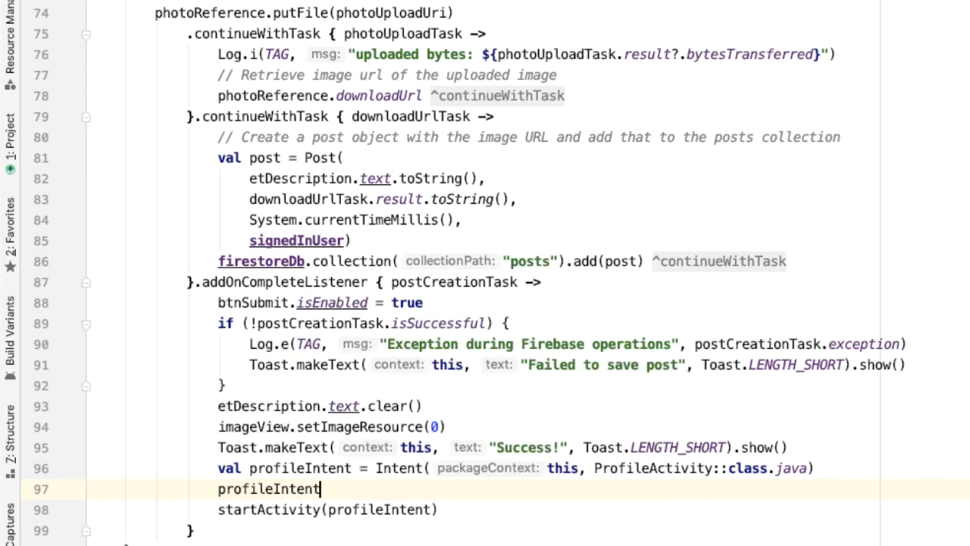
text(.putExtra()
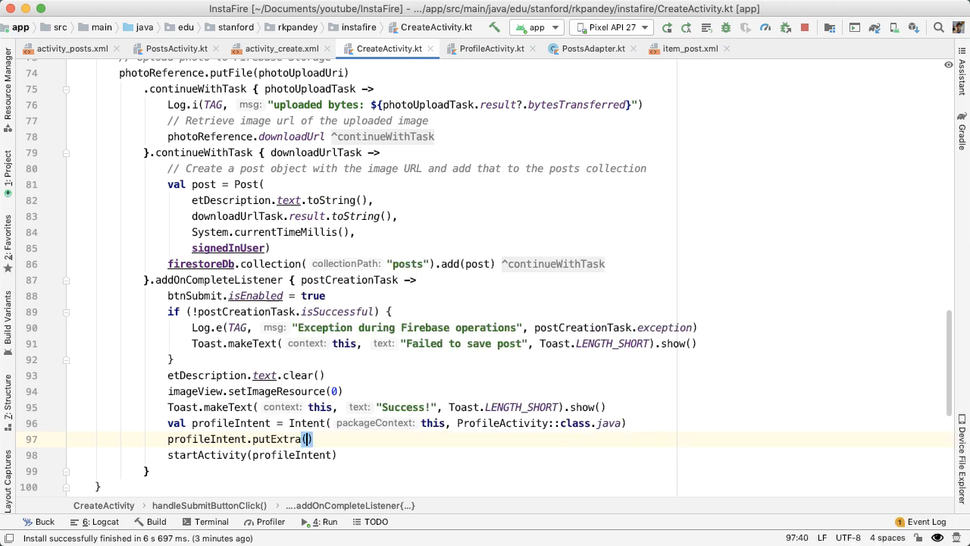
- After checking PostsActivity, add putExtra(EXTRA_USERNAME, signedInUser?.username) and finish() in CreateActivity
click(176, 48)
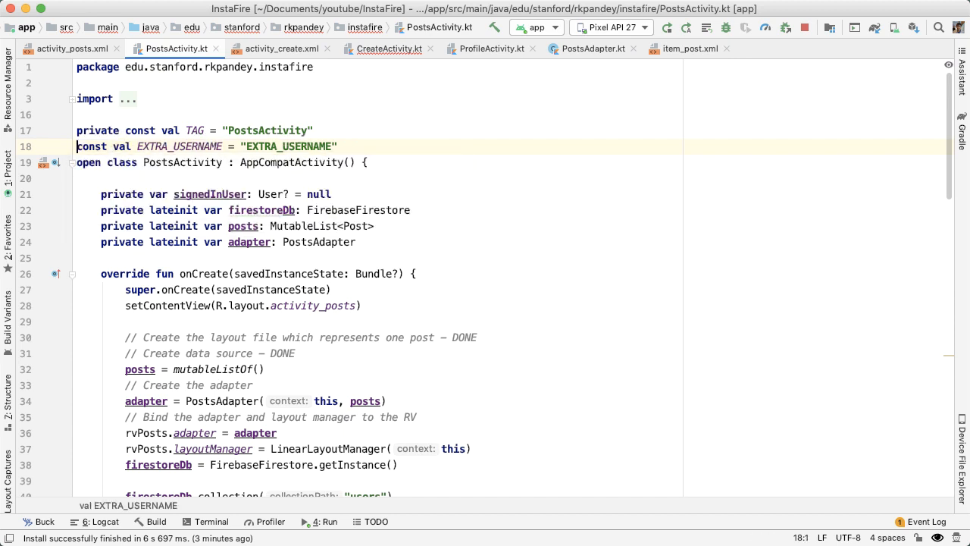
click(389, 49)
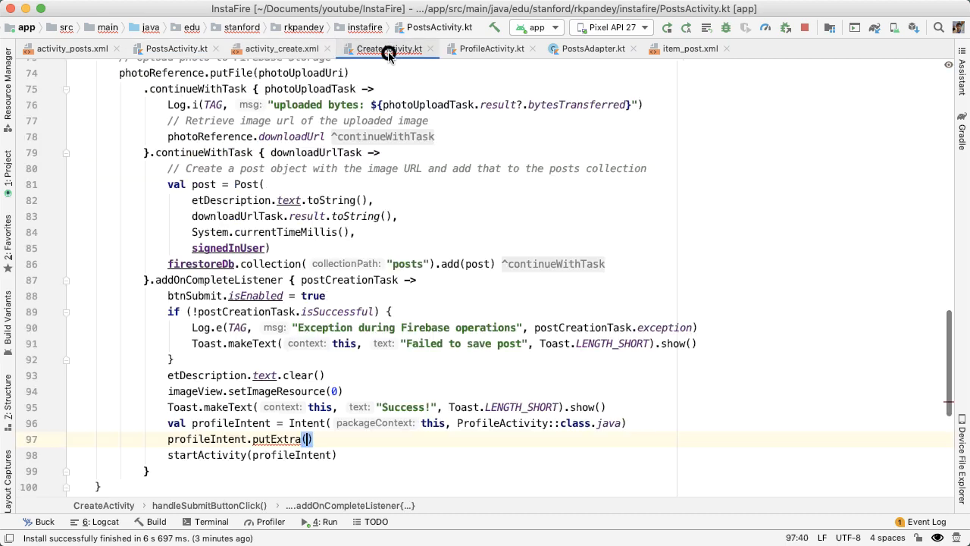
text(EXT)
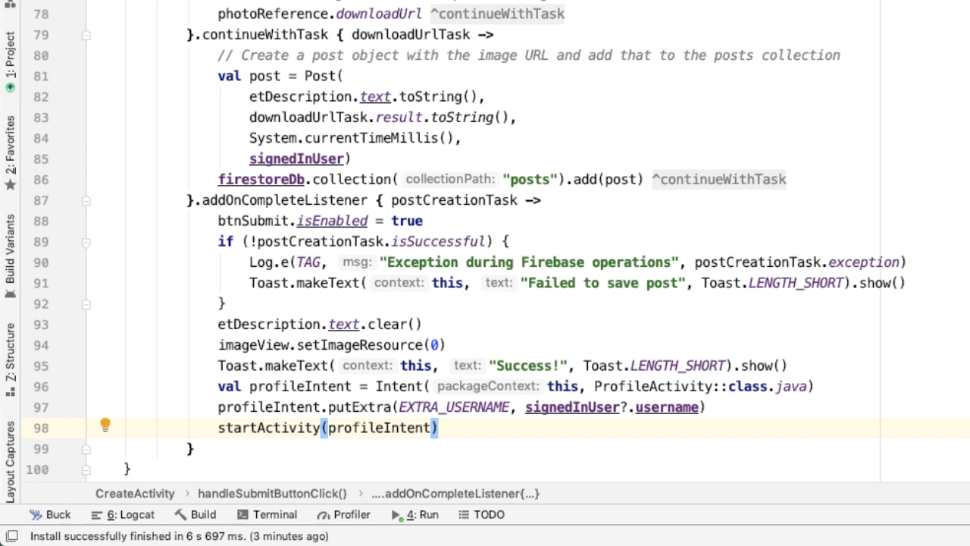
mouse_move(632, 372)
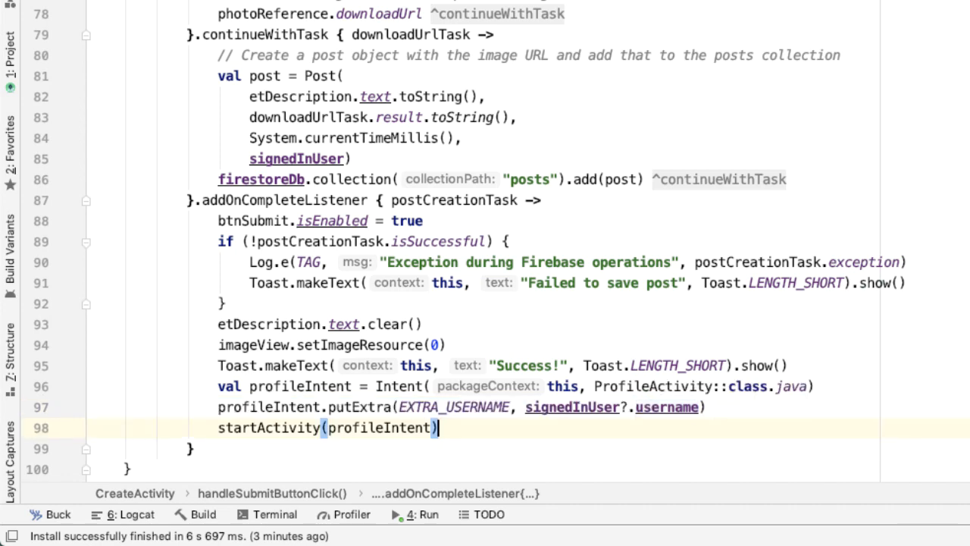
text(finish())
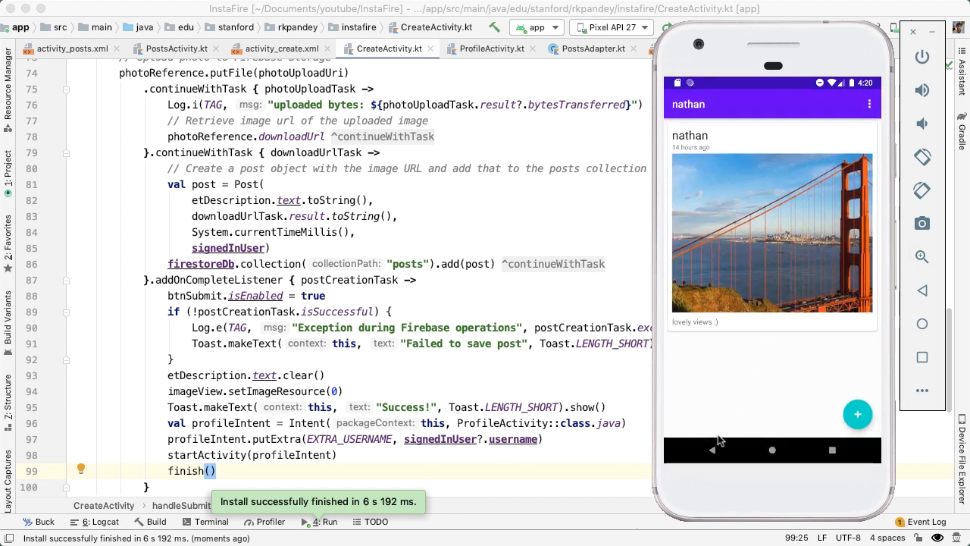
- Create a post with the bread photo and a 'bread' description, then submit it
click(857, 414)
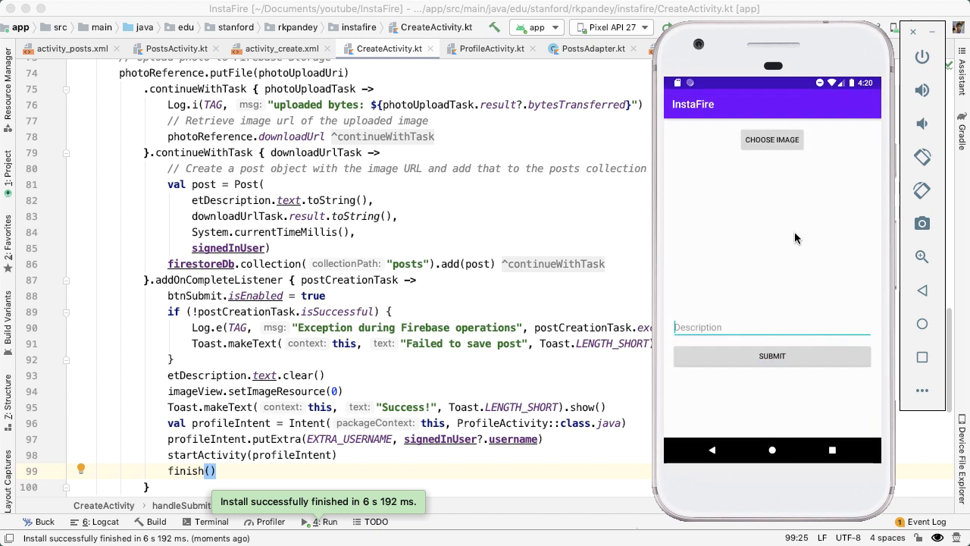
click(772, 139)
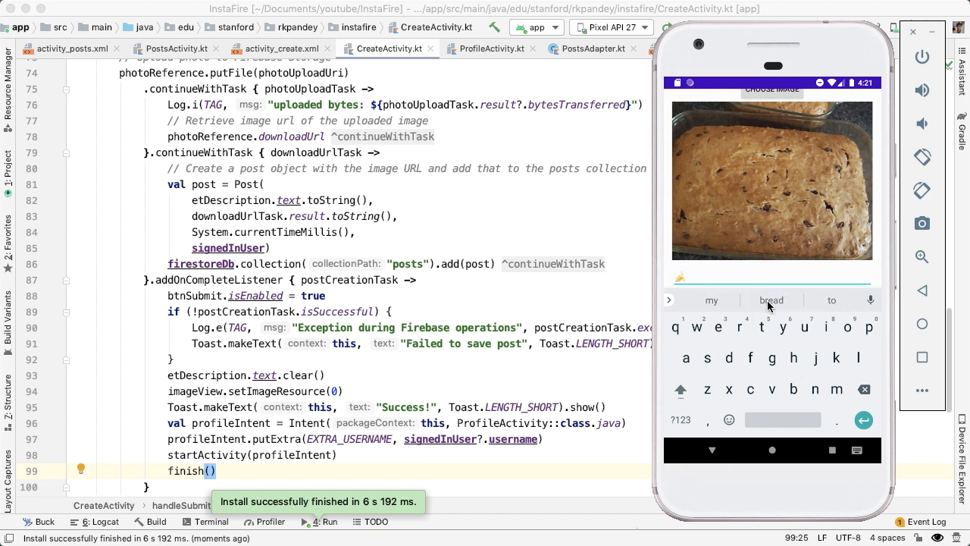
click(771, 299)
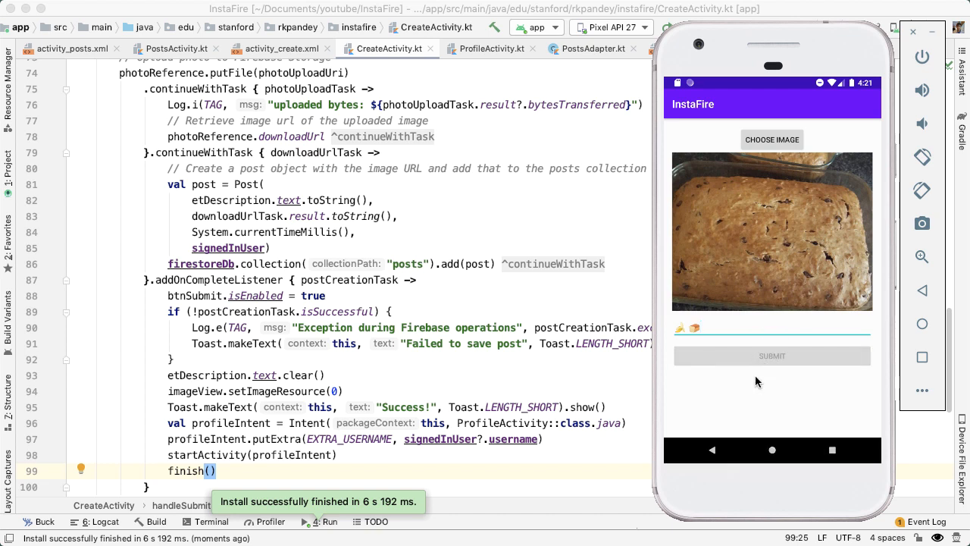
click(771, 355)
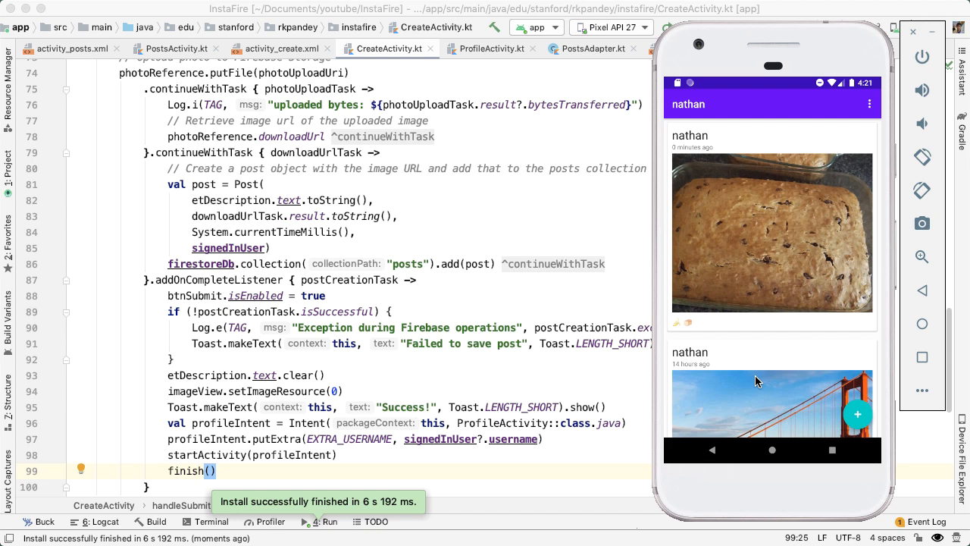
mouse_move(769, 263)
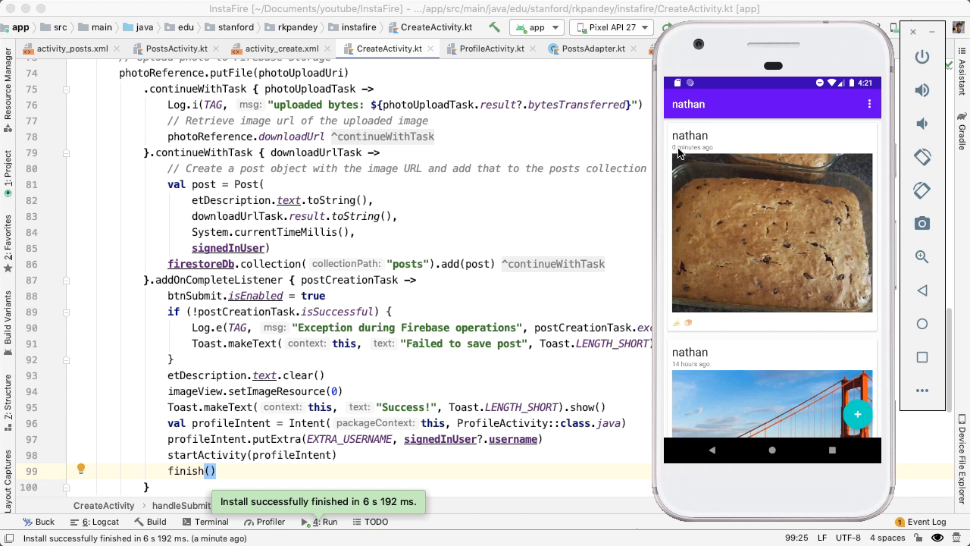
mouse_move(737, 191)
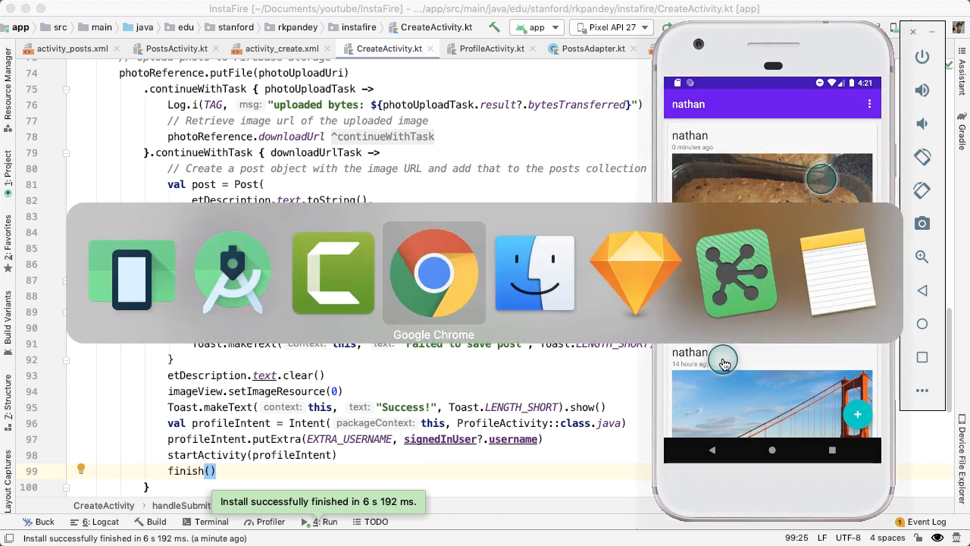
- In Firebase Storage, open the images folder and view the newly uploaded bread photo
click(434, 273)
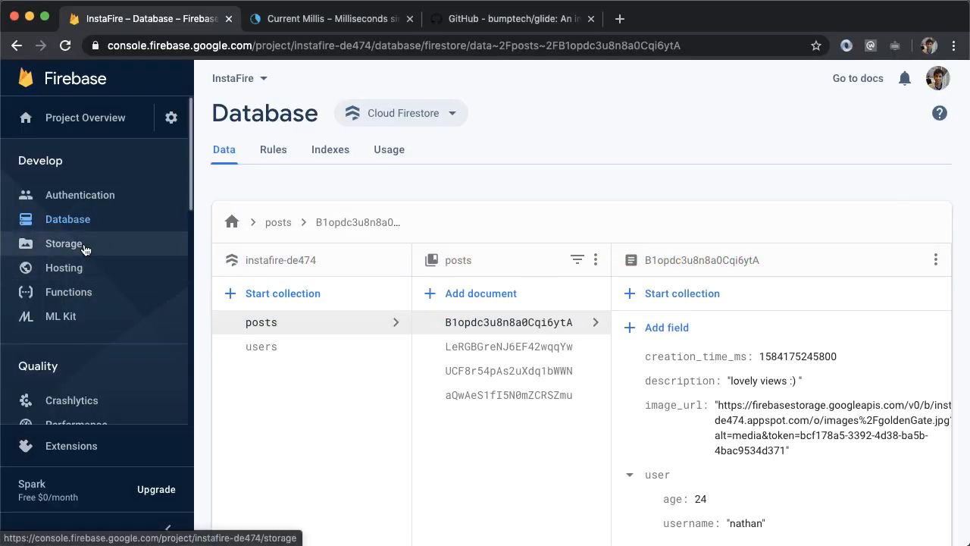
click(64, 244)
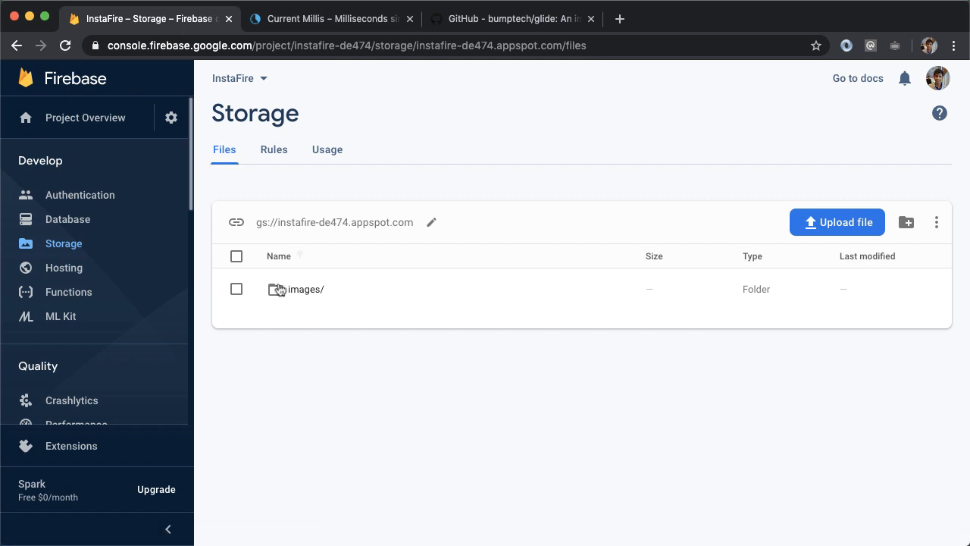
click(305, 289)
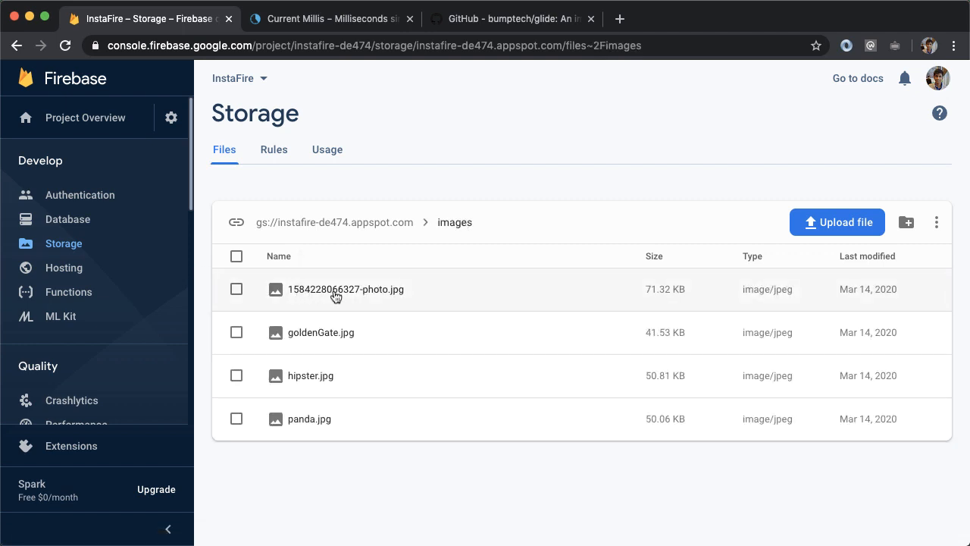
click(346, 288)
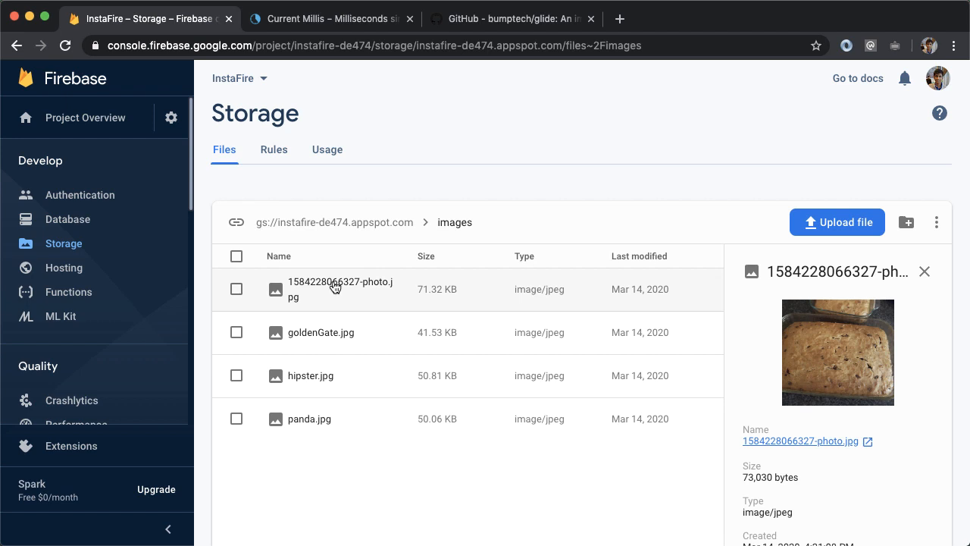
- Browse the Firestore posts documents, including 'My hipster look' and another post
click(68, 219)
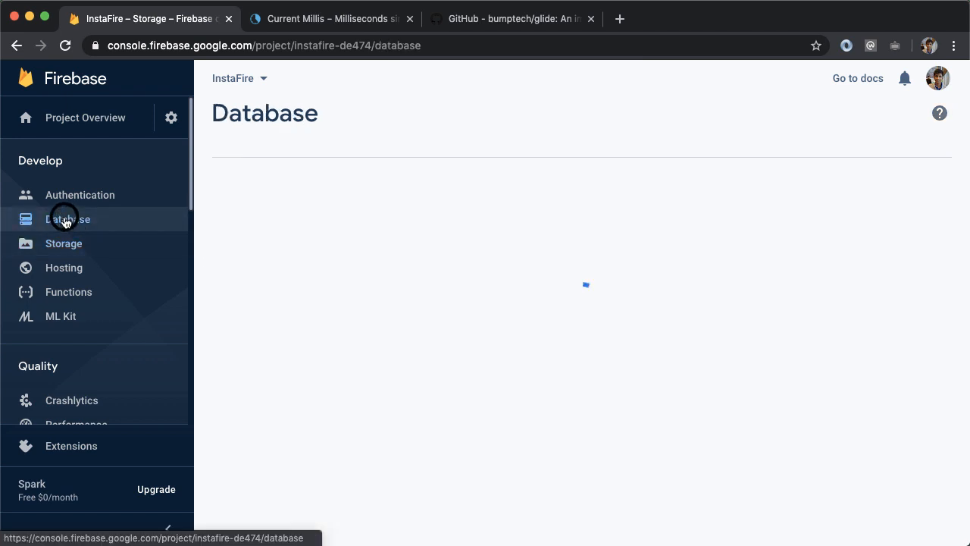
click(67, 219)
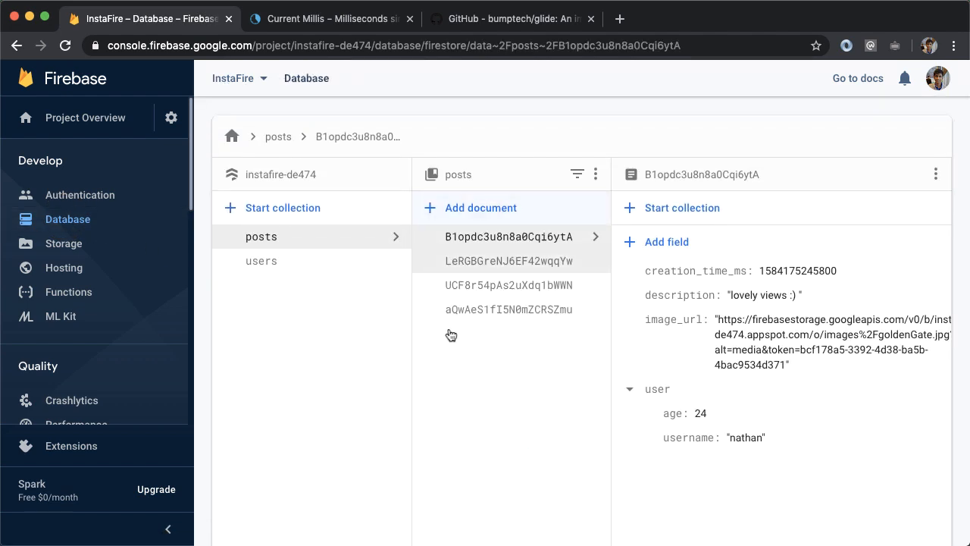
click(509, 261)
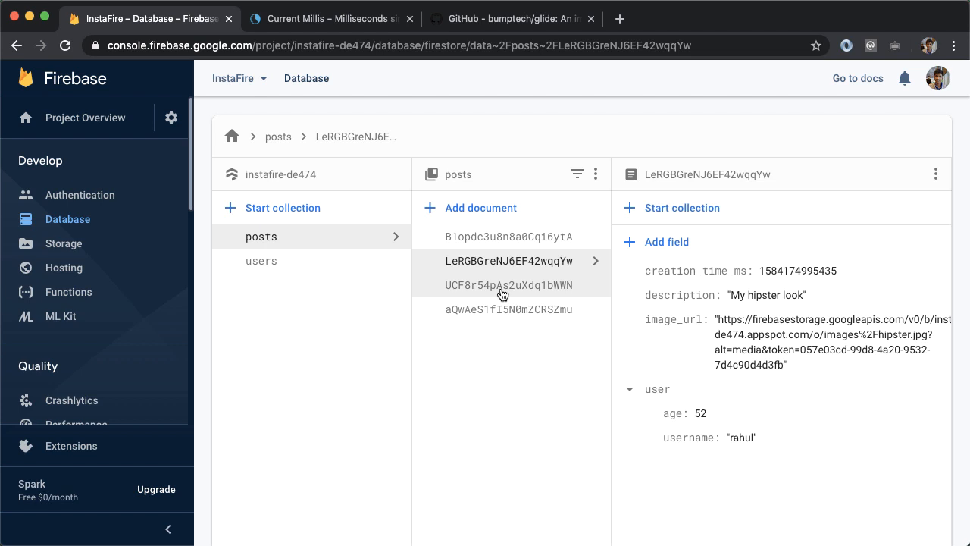
click(508, 309)
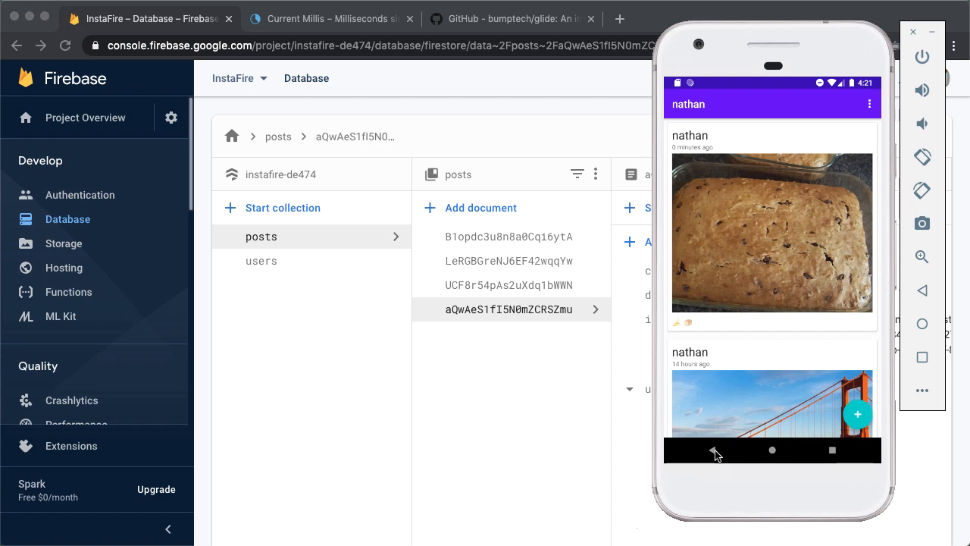
- Go back to the InstaFire feed and scroll to see the new bread post first
click(710, 450)
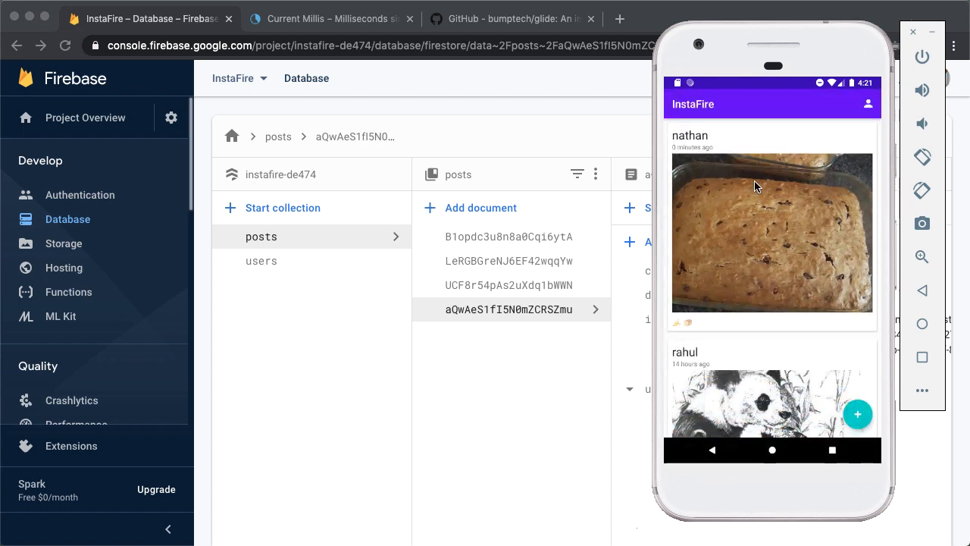
mouse_move(738, 112)
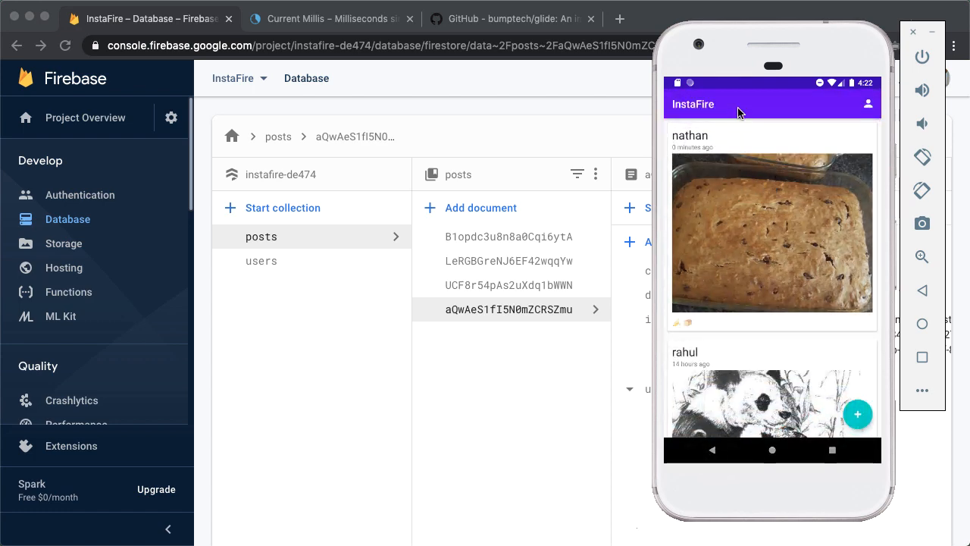
scroll(up, 3)
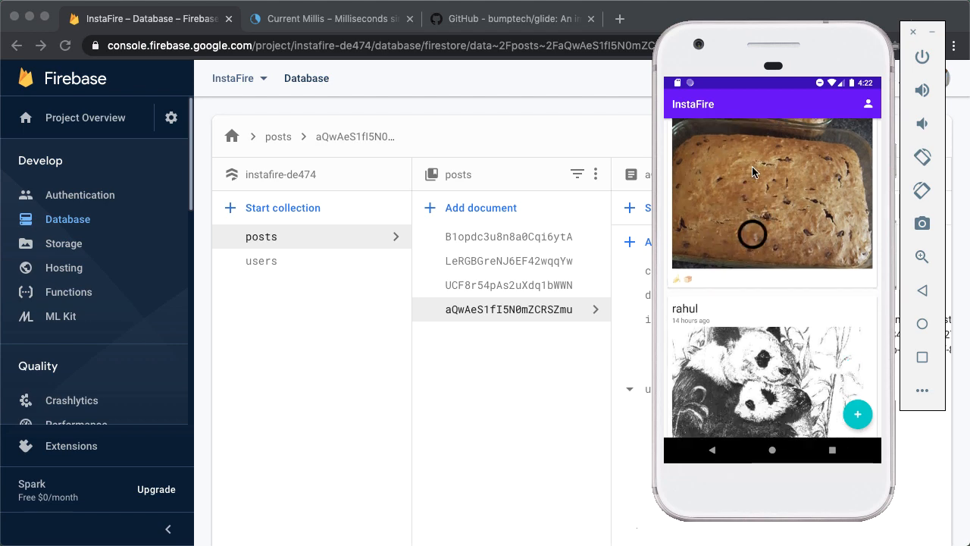
scroll(down, 3)
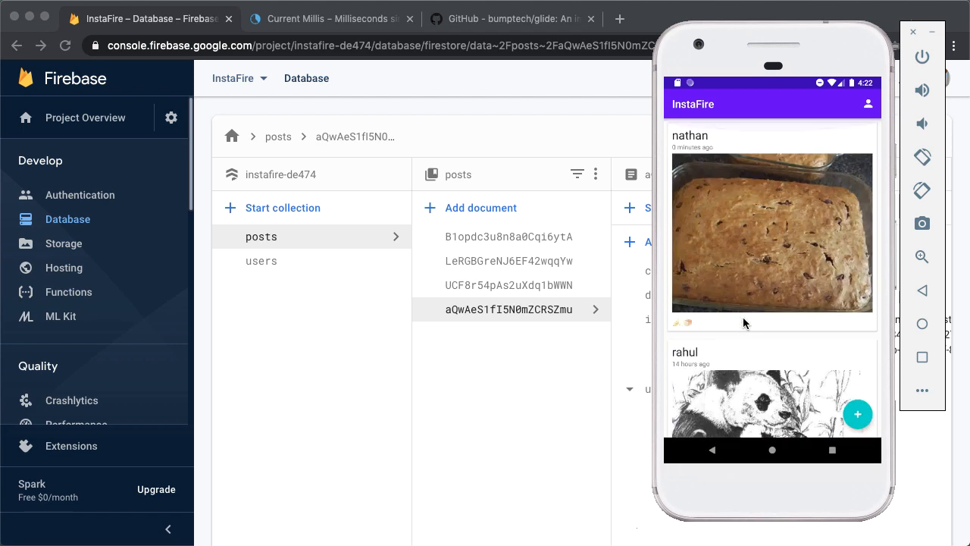